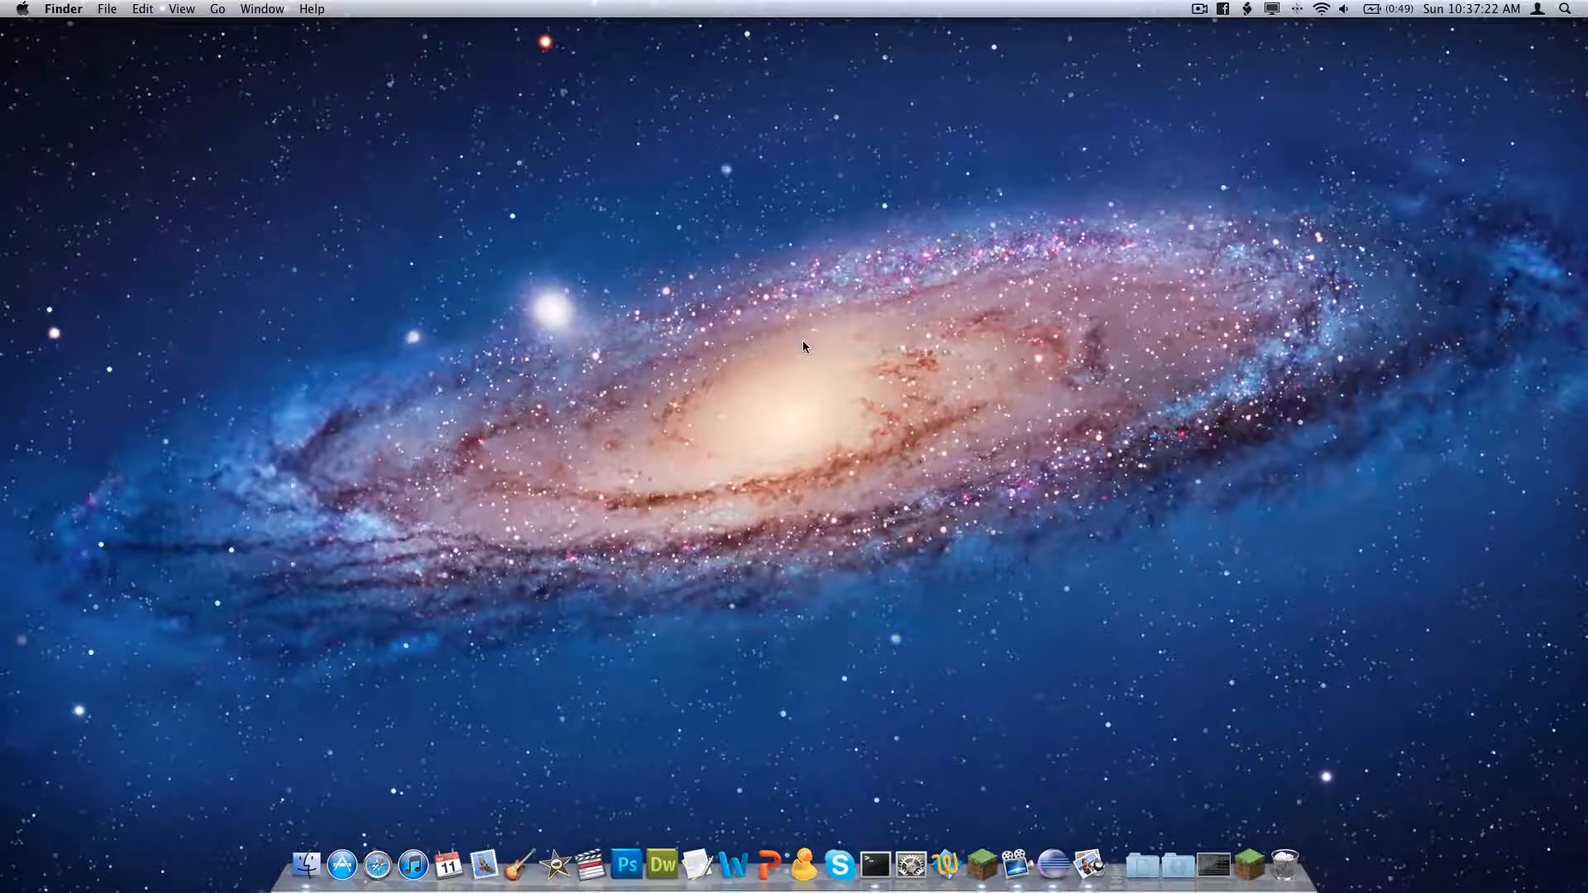
pyautogui.moveTo(833, 493)
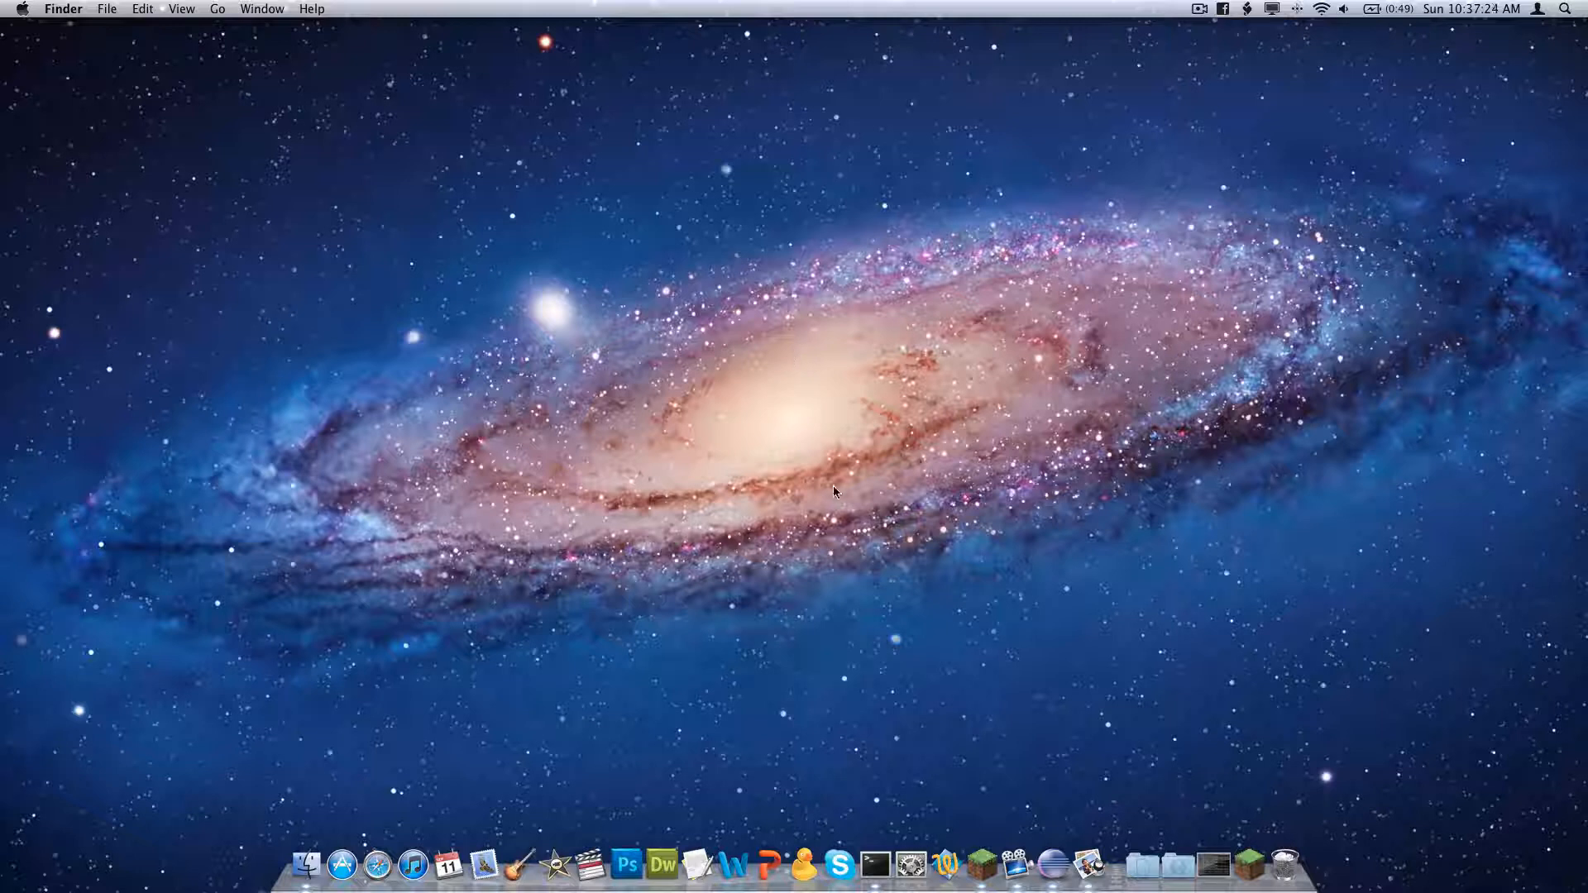
pyautogui.moveTo(404, 542)
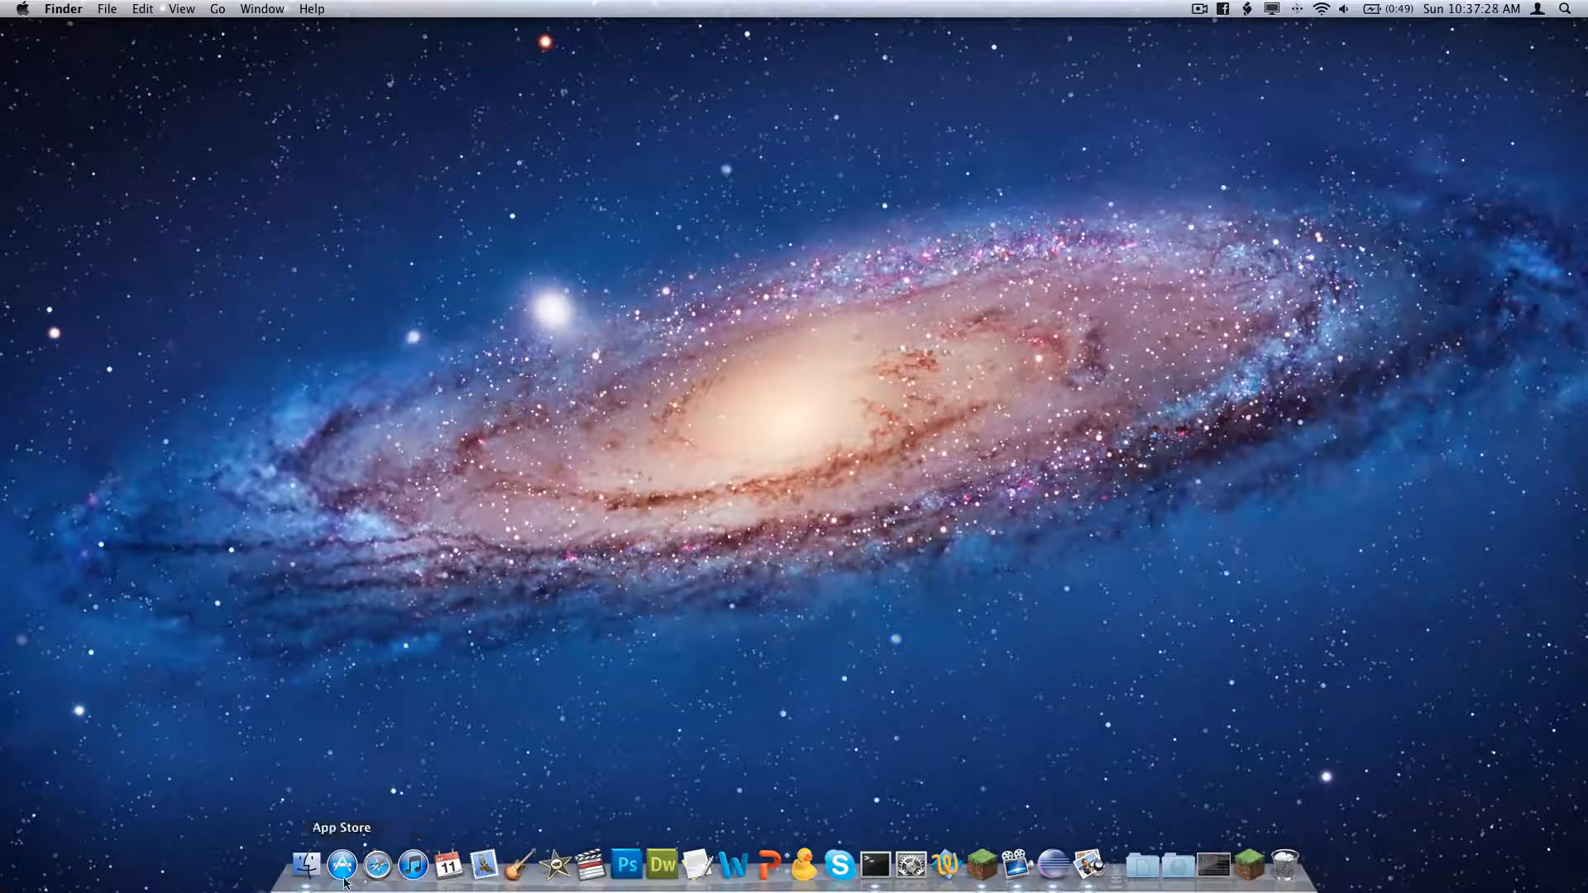
pyautogui.moveTo(461, 716)
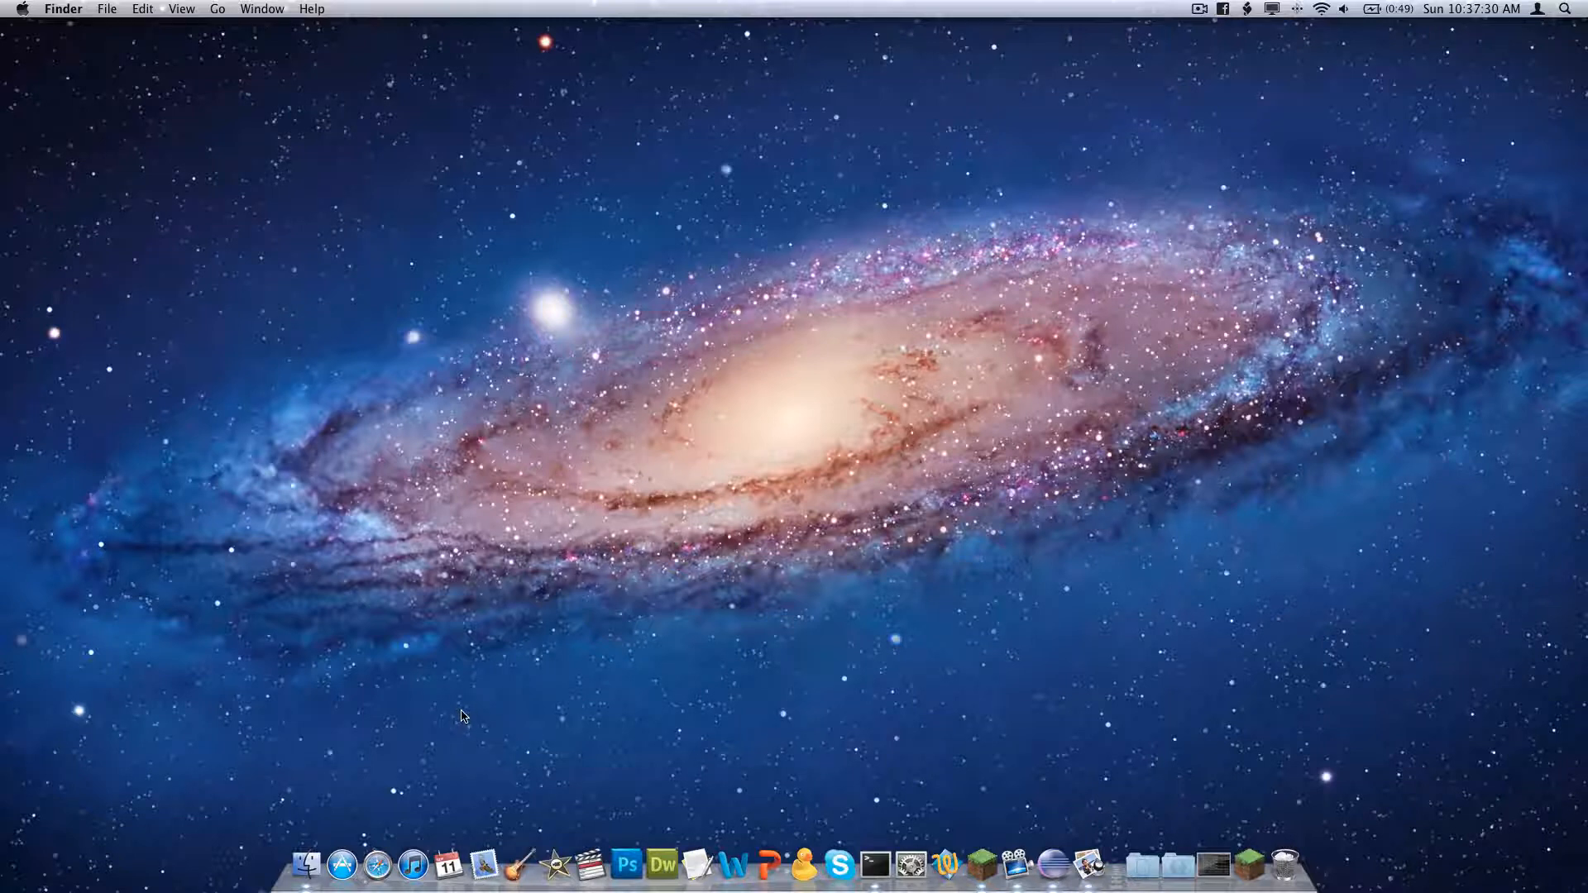
pyautogui.moveTo(455, 770)
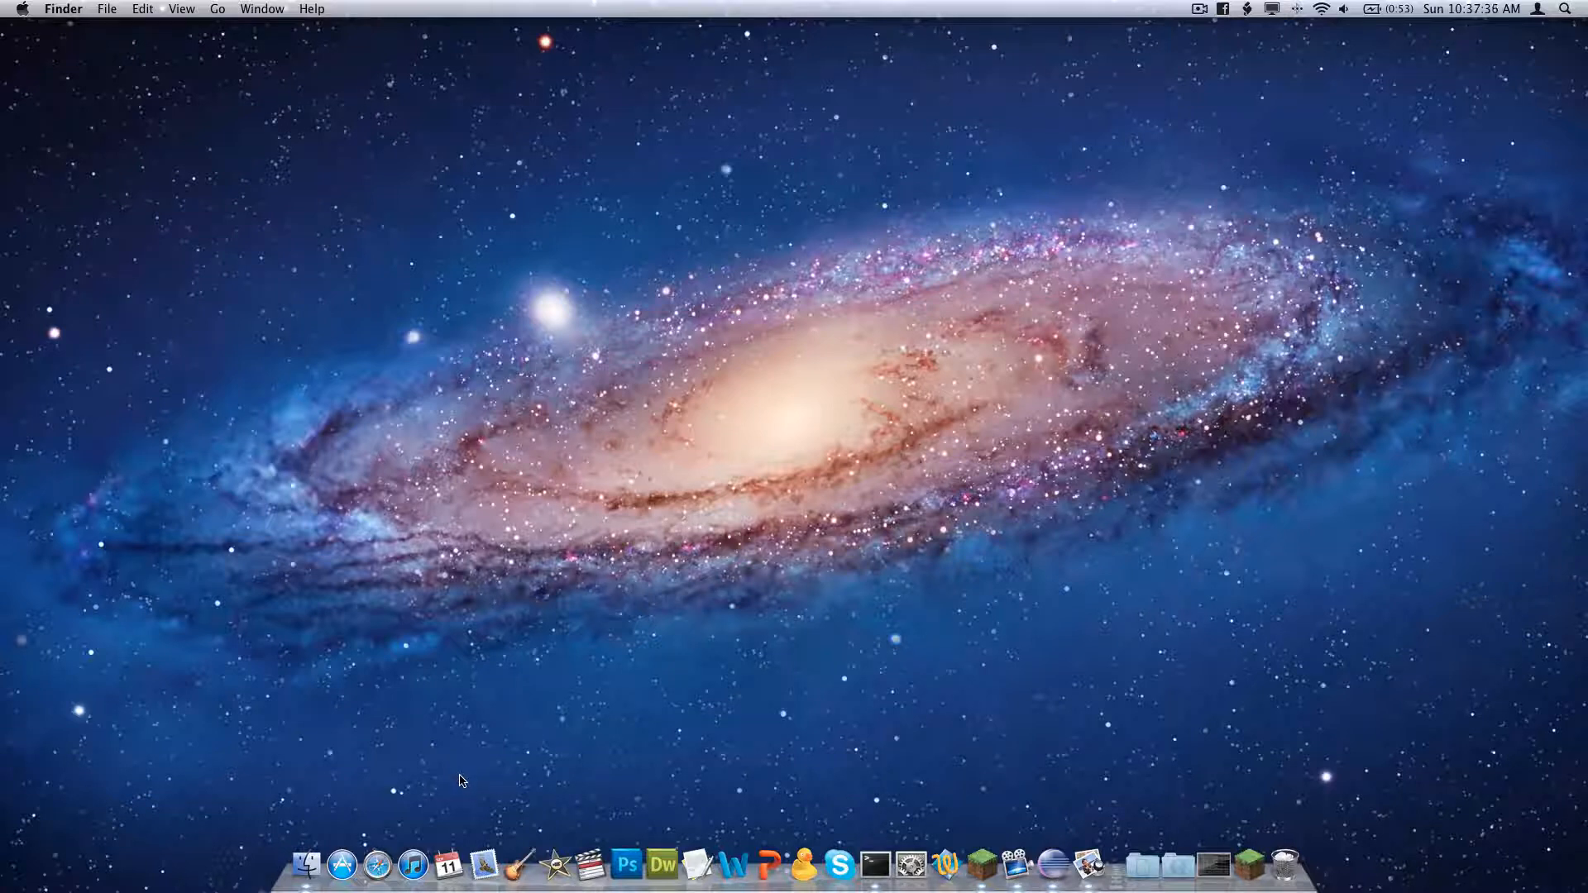
pyautogui.moveTo(283, 787)
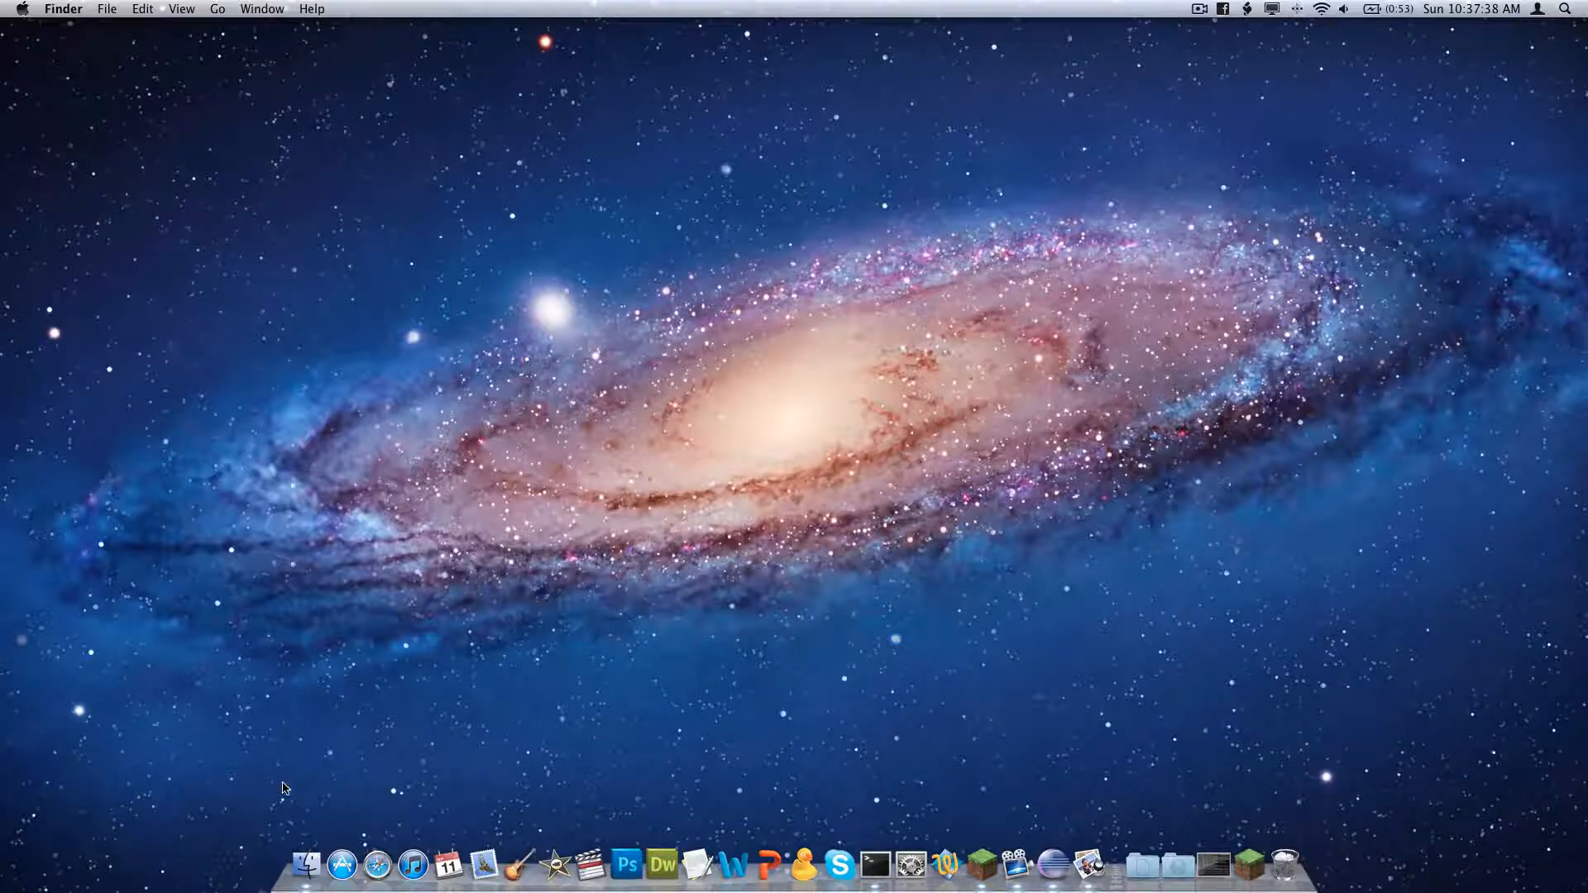
pyautogui.moveTo(377, 865)
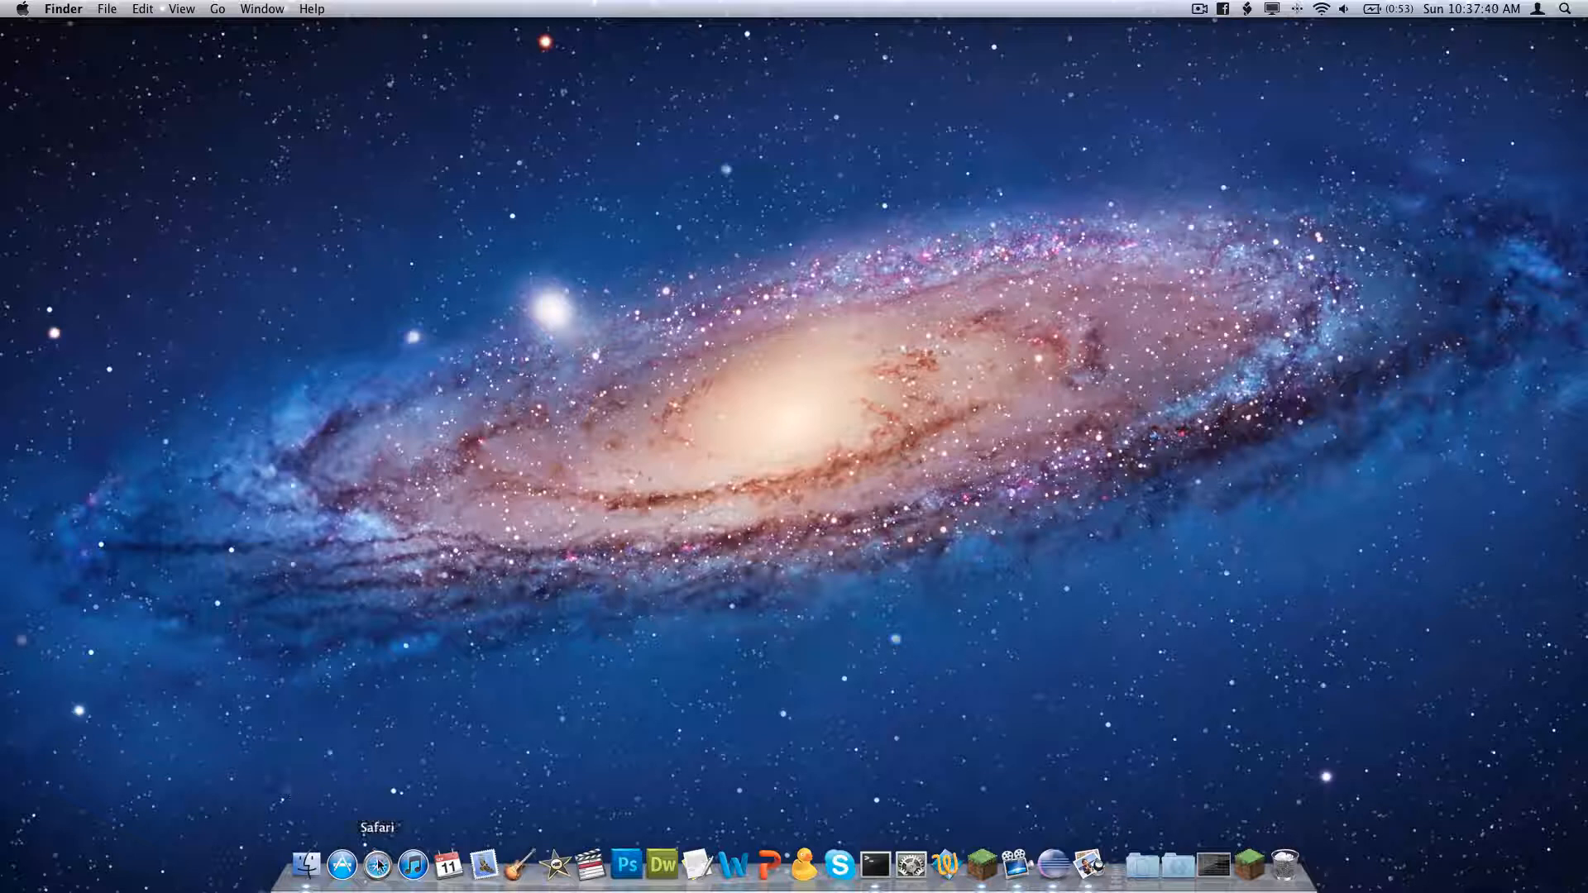
pyautogui.moveTo(422, 657)
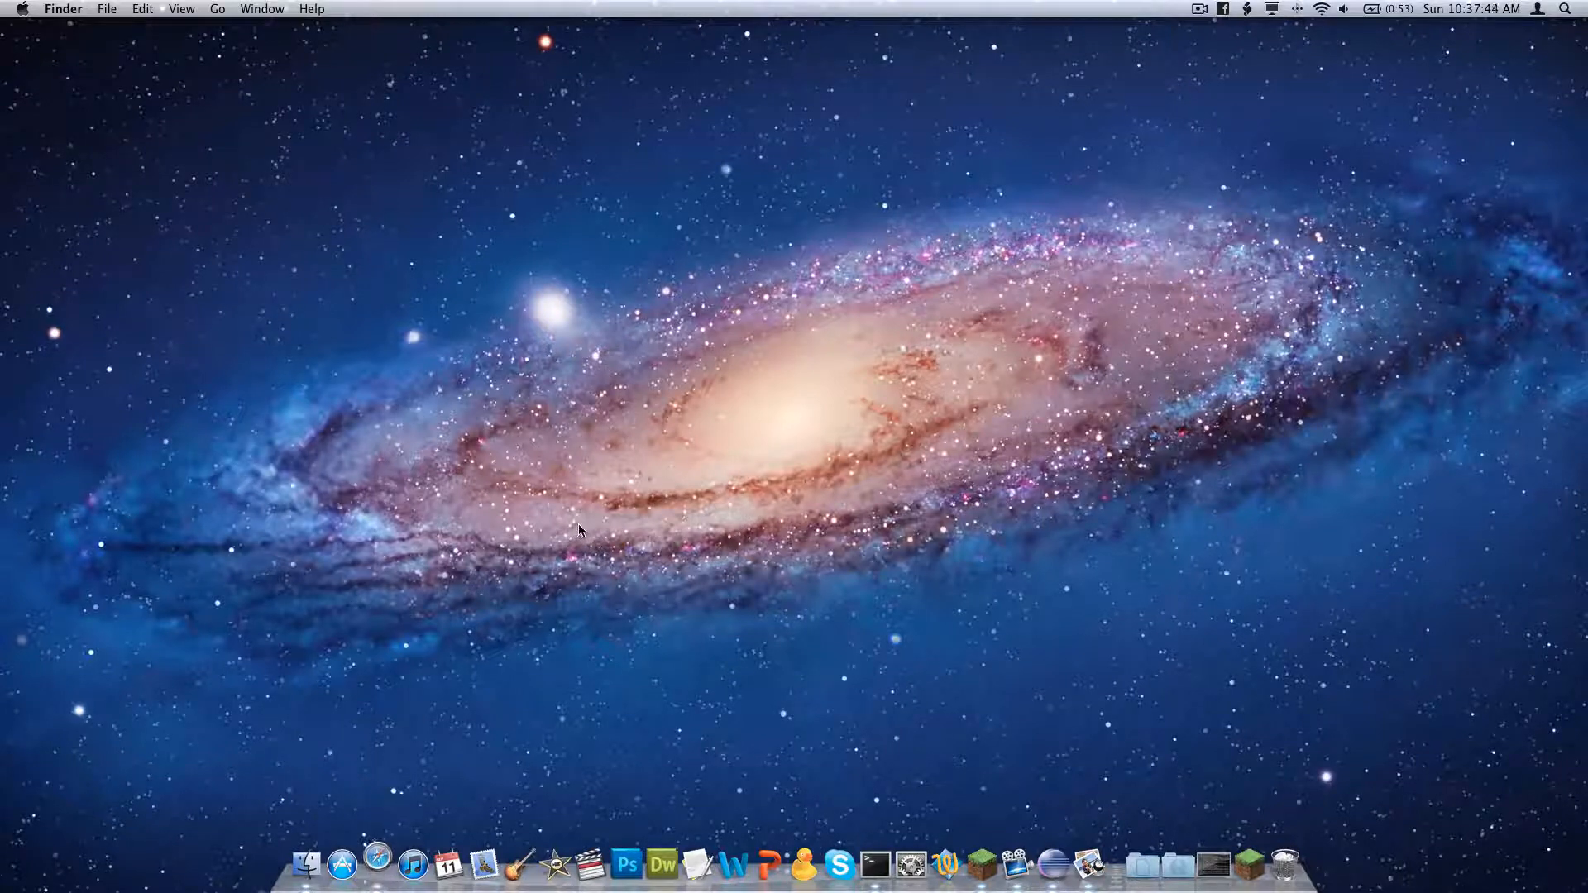
# Browse to bukkit.org, reach Recommended Build 1060 and bring up options for the craftbukkit-0.0.1-SNAPSHOT.jar link
pyautogui.write('bukkit.or')
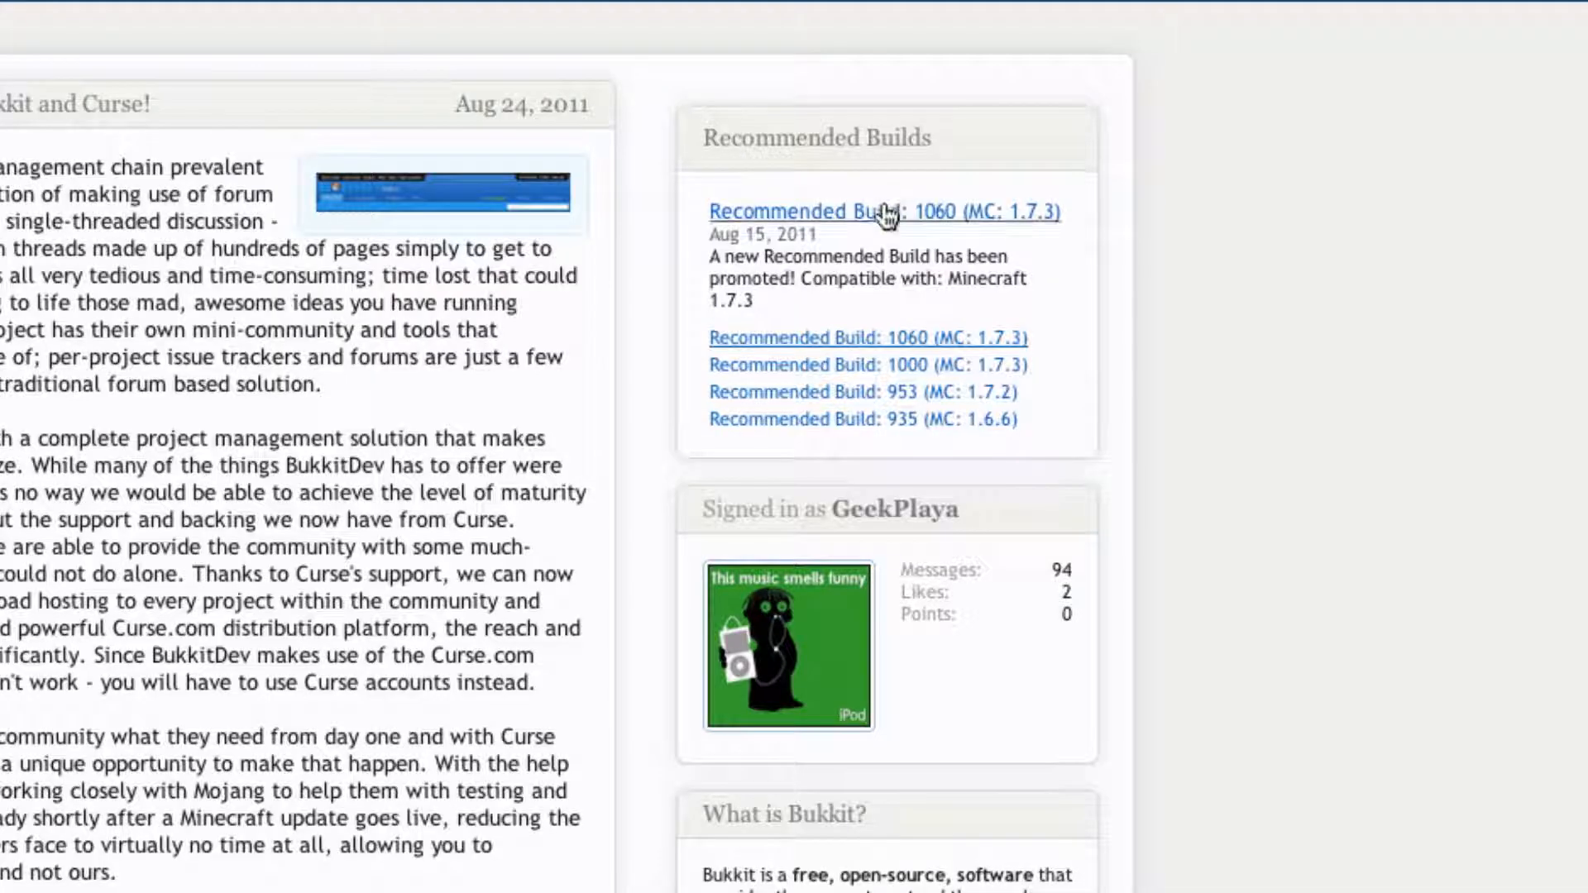
pyautogui.click(883, 211)
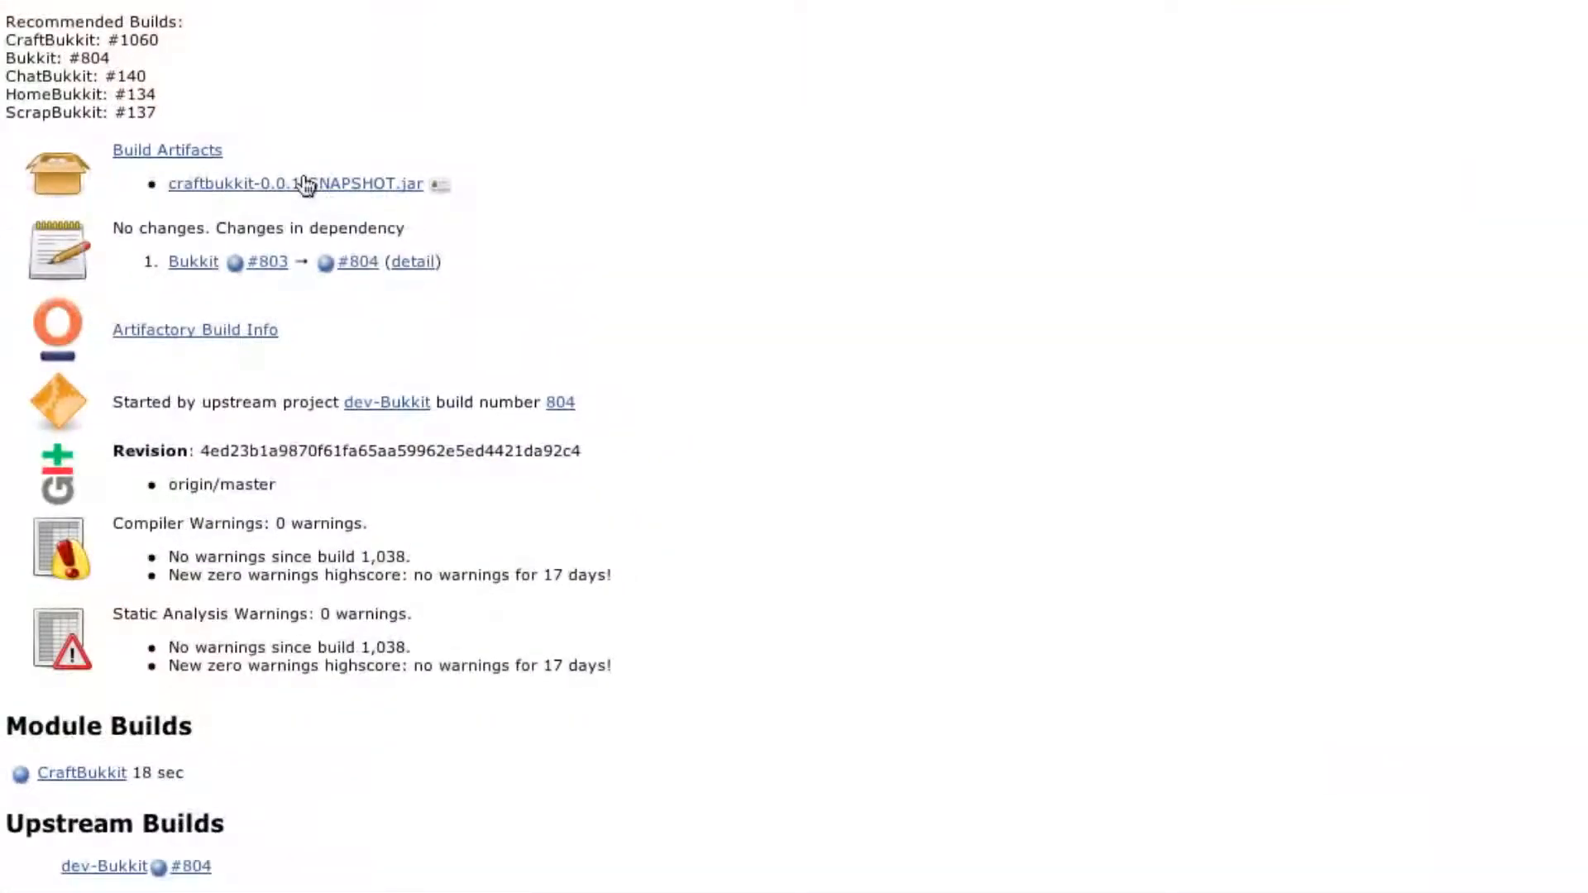
pyautogui.moveTo(206, 194)
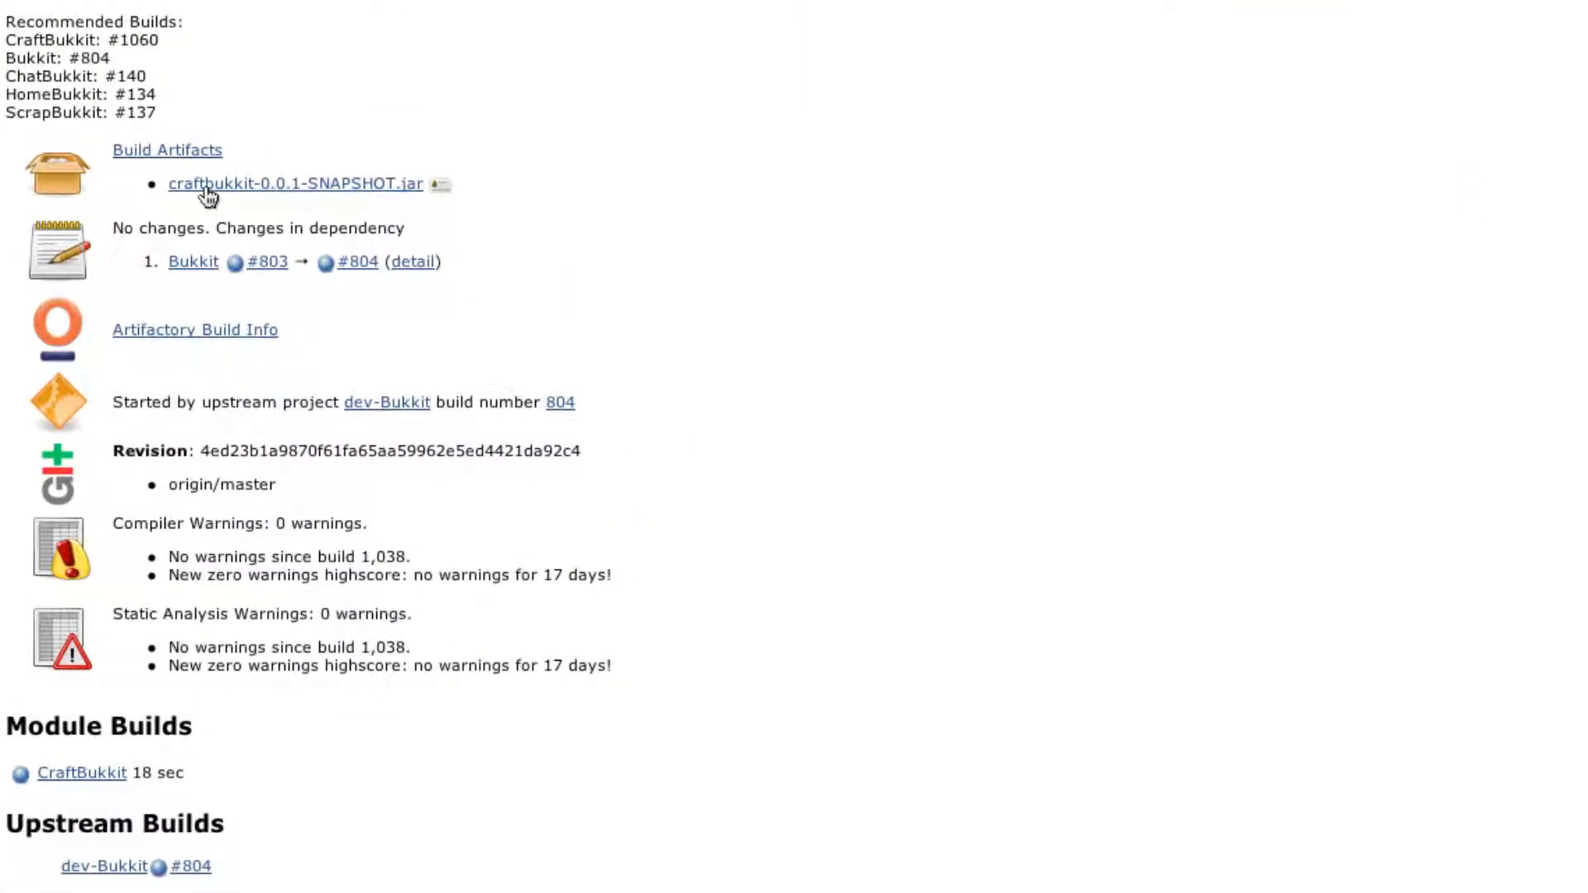
pyautogui.rightClick(294, 184)
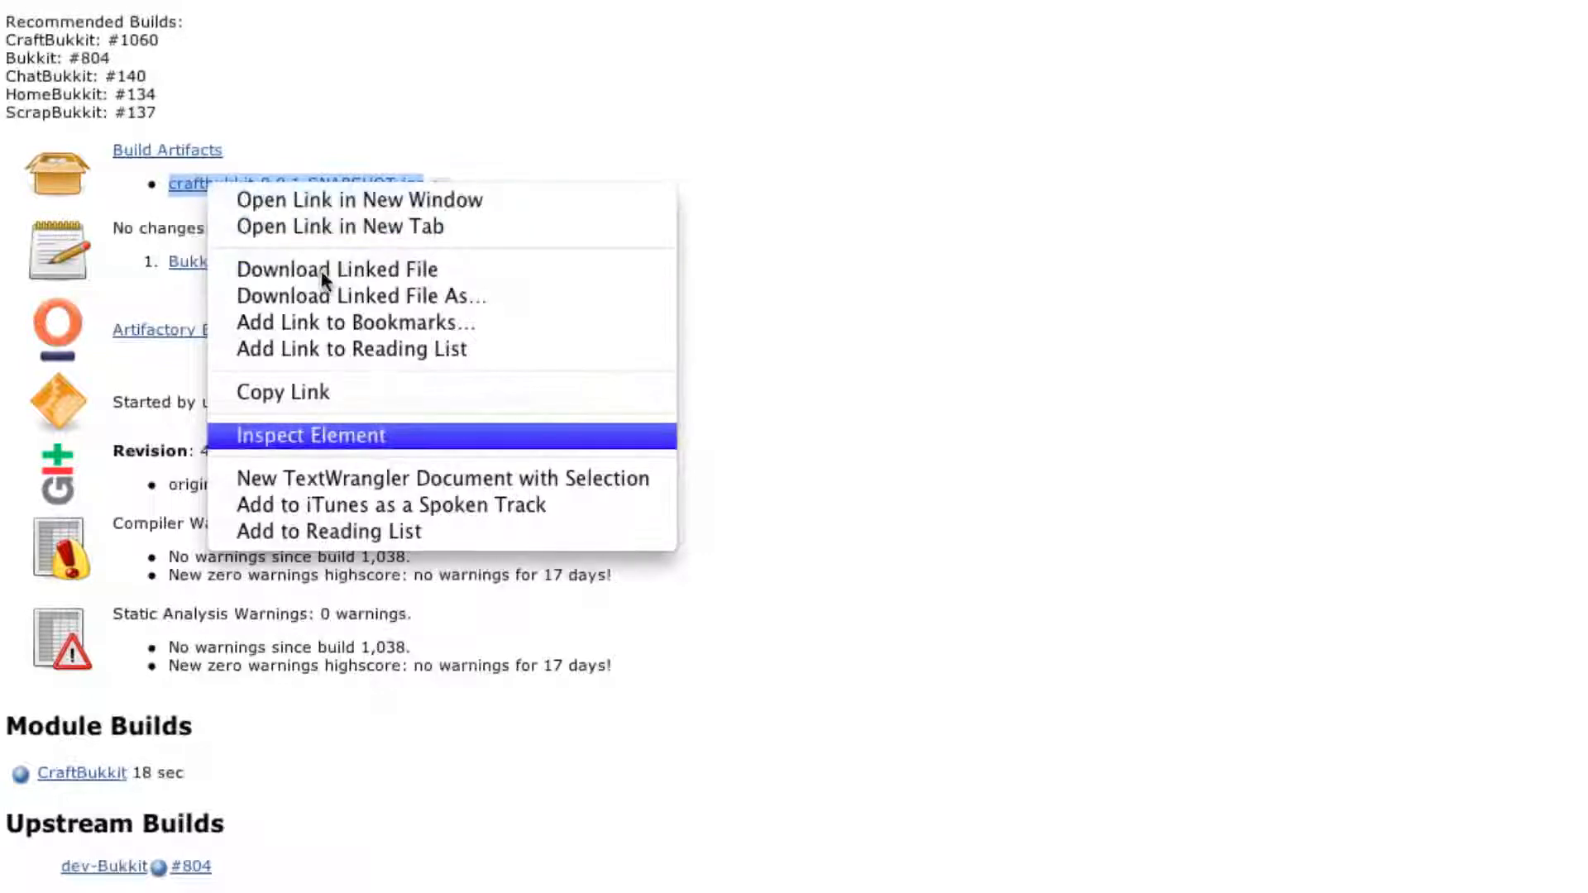
pyautogui.moveTo(1143, 19)
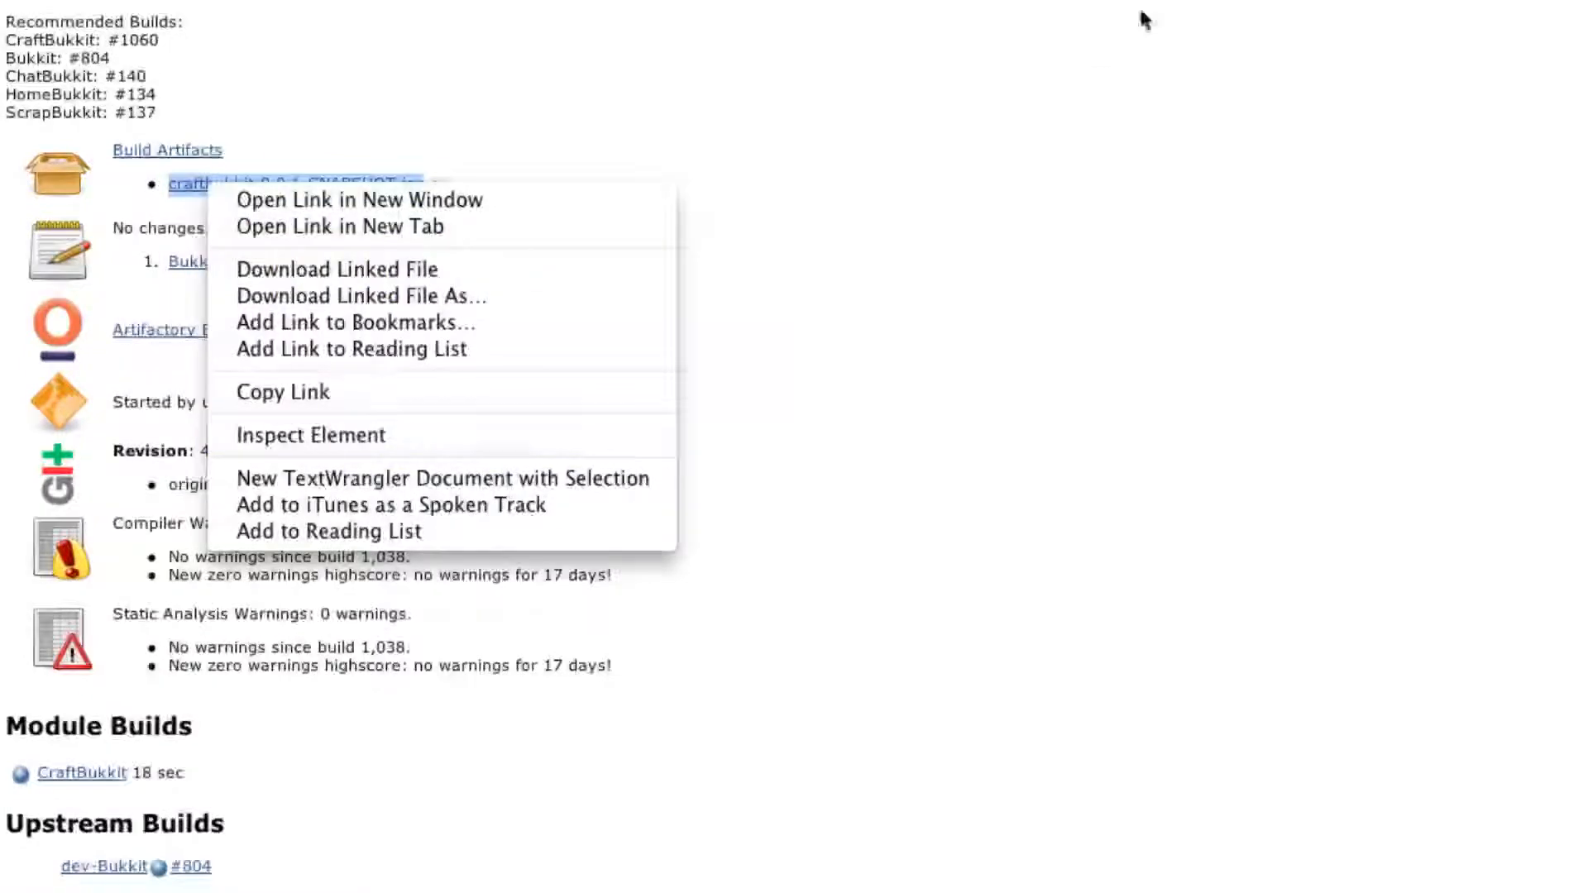
pyautogui.moveTo(410, 296)
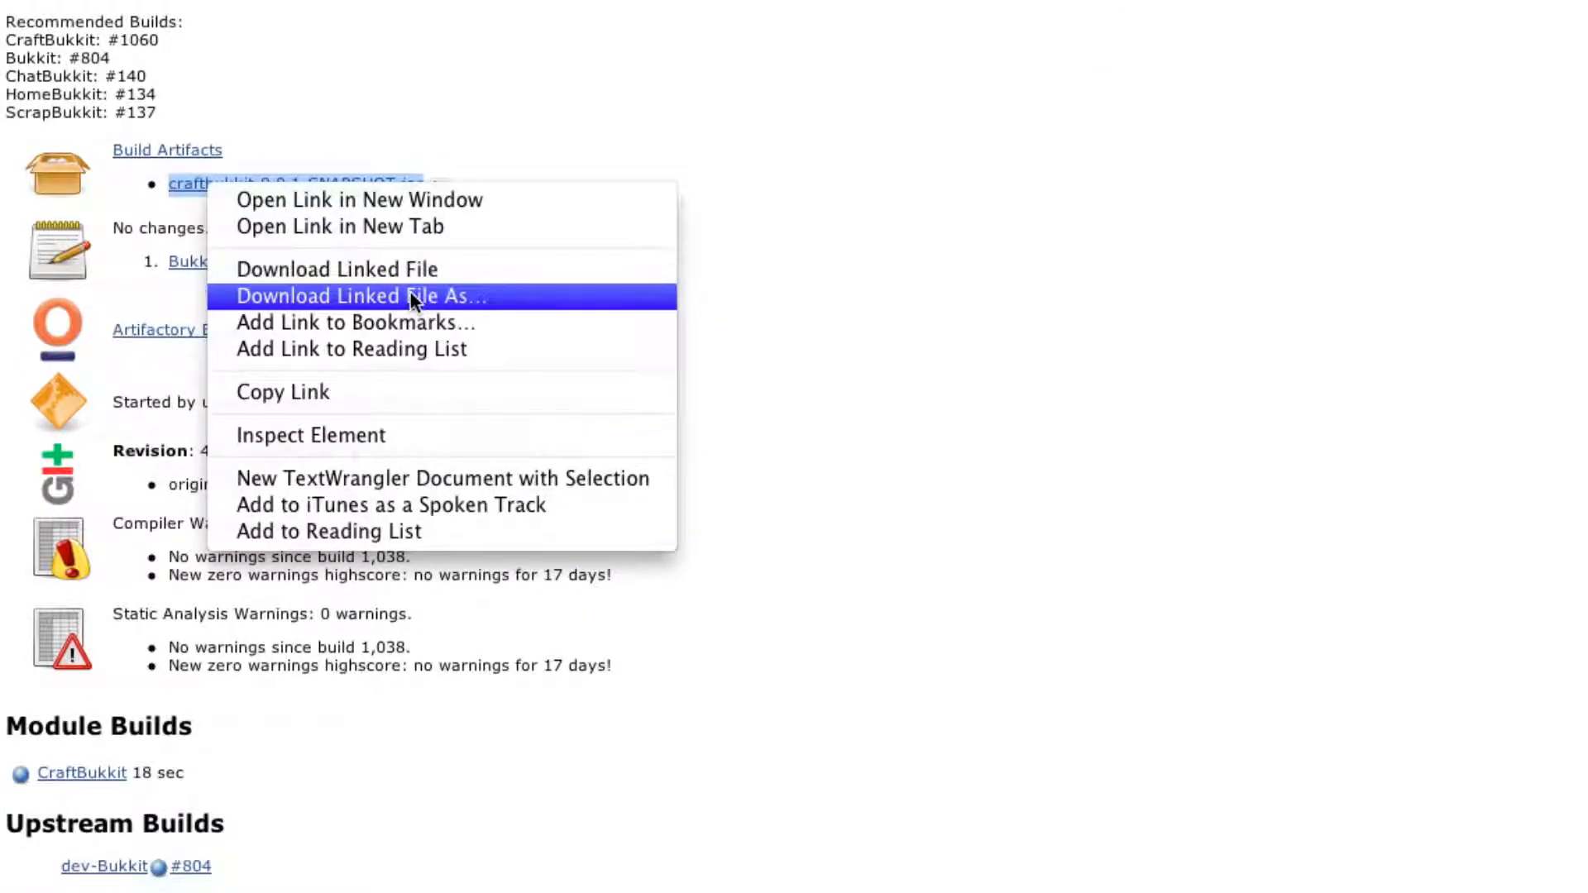
pyautogui.moveTo(423, 301)
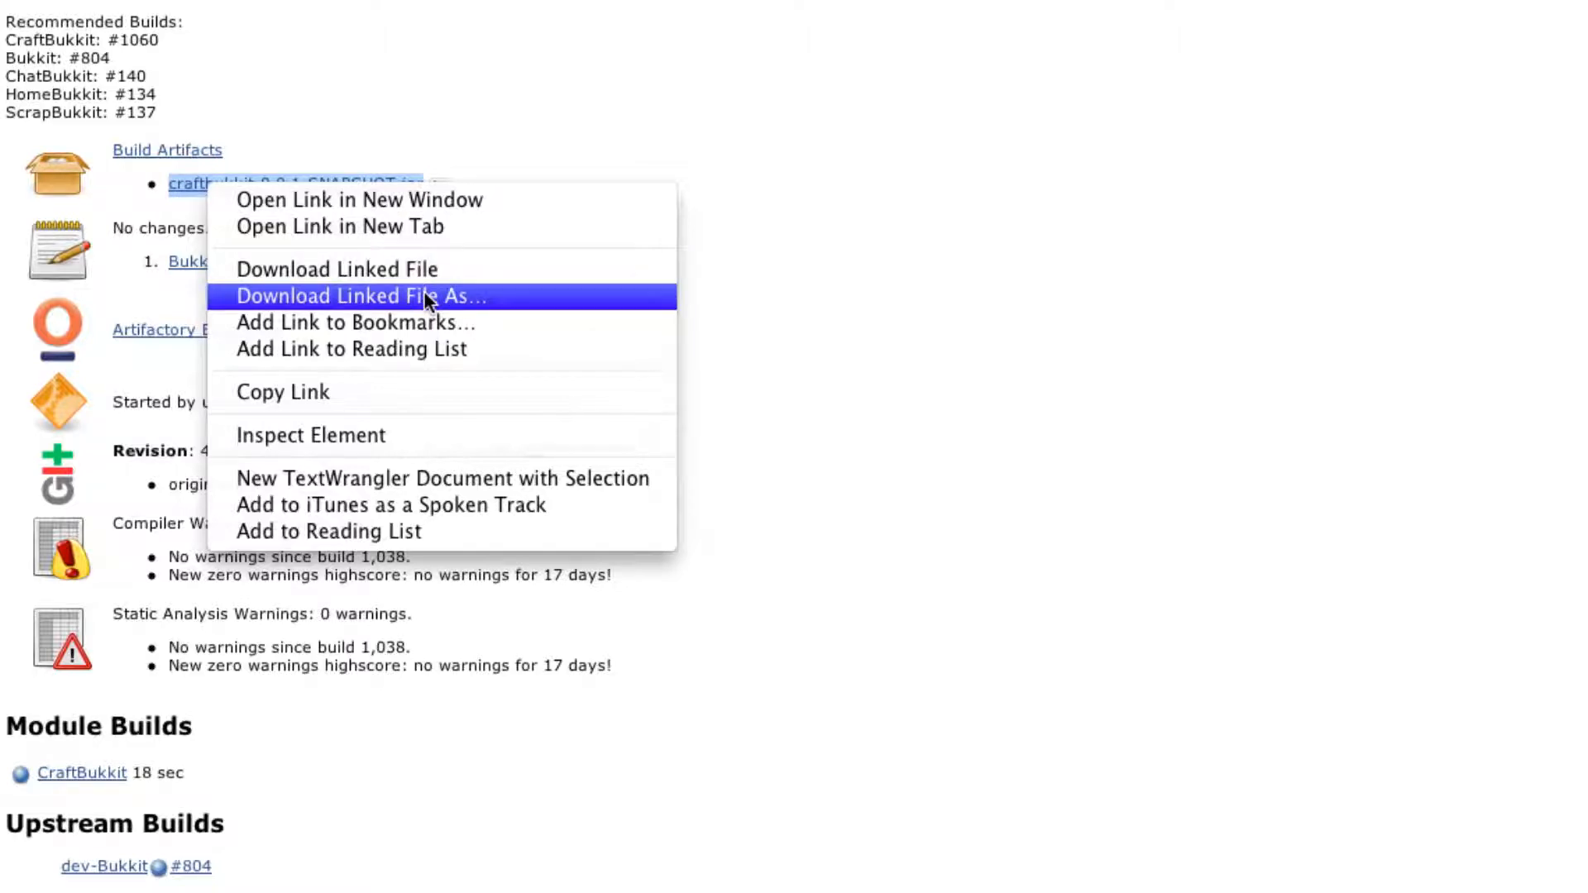
pyautogui.click(358, 296)
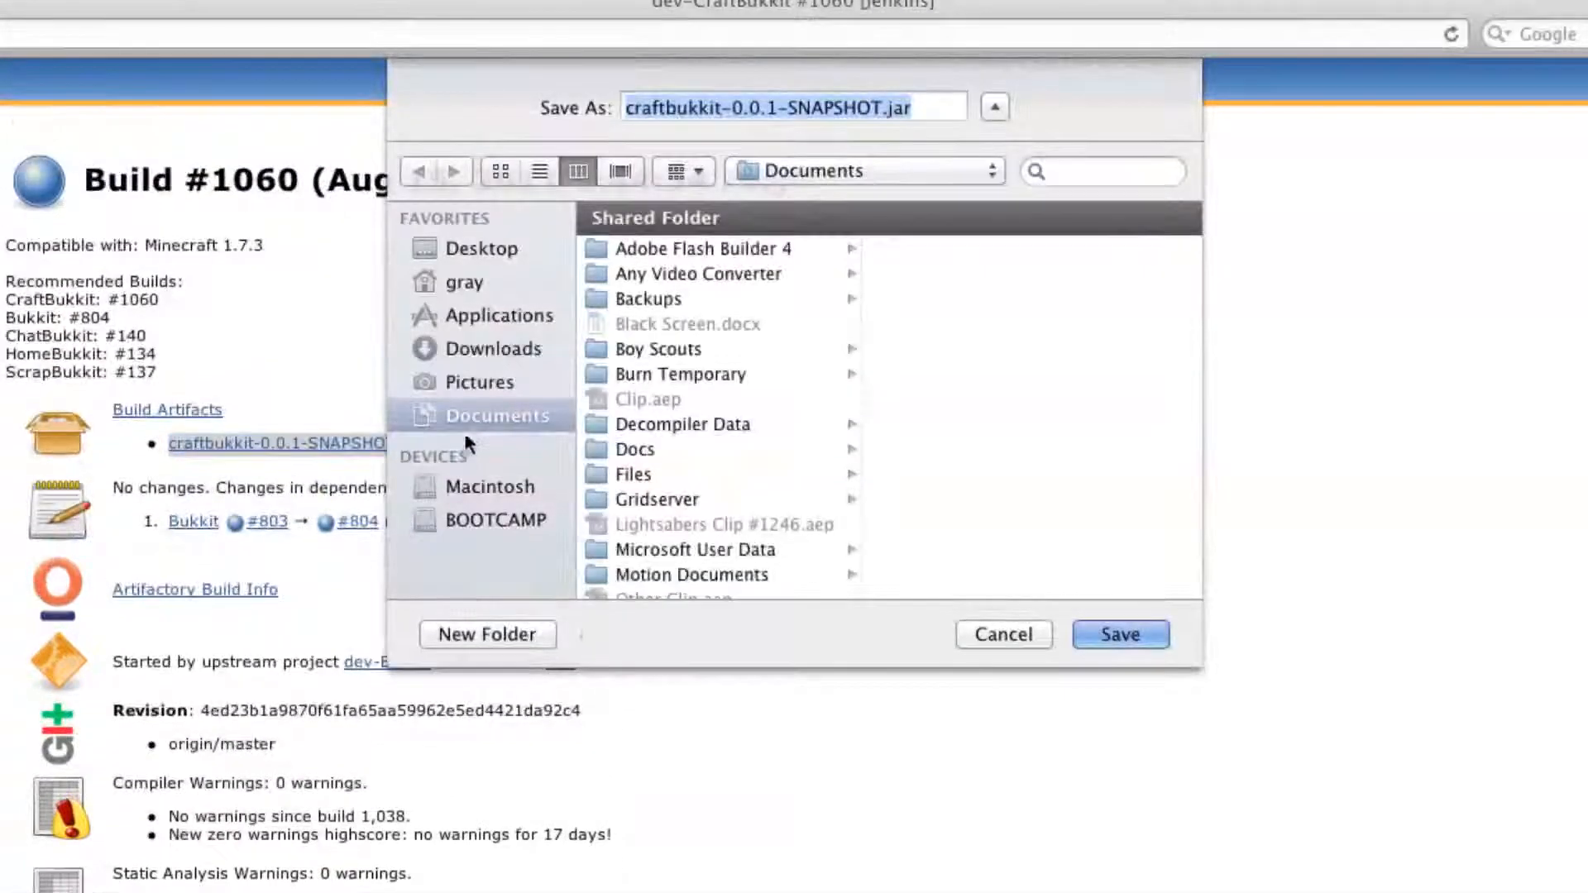
pyautogui.click(463, 281)
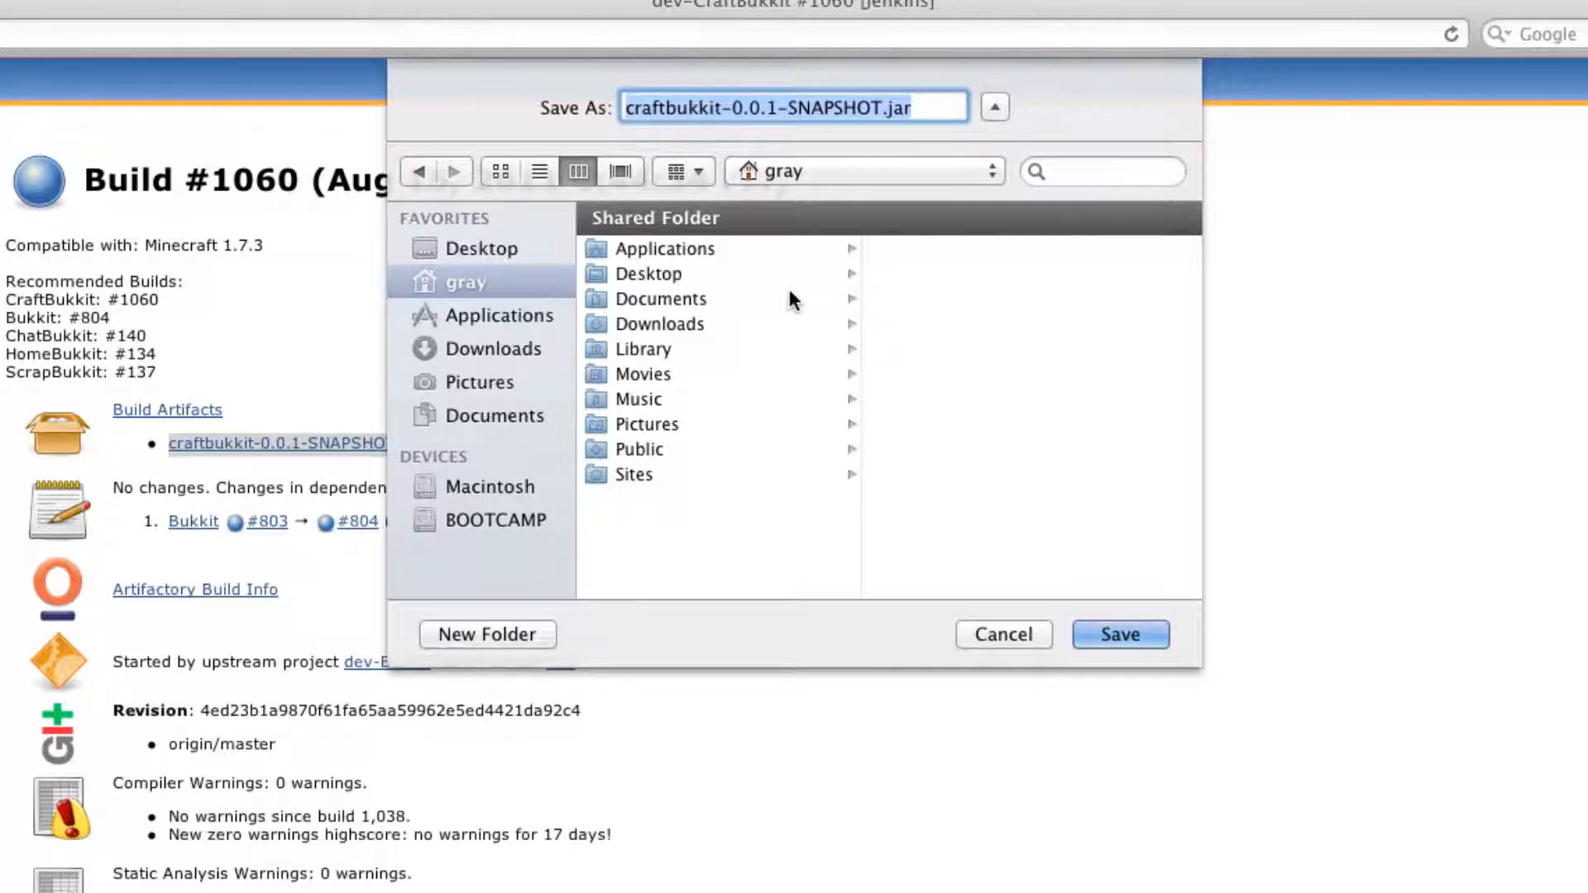
pyautogui.write('bukkit.jar')
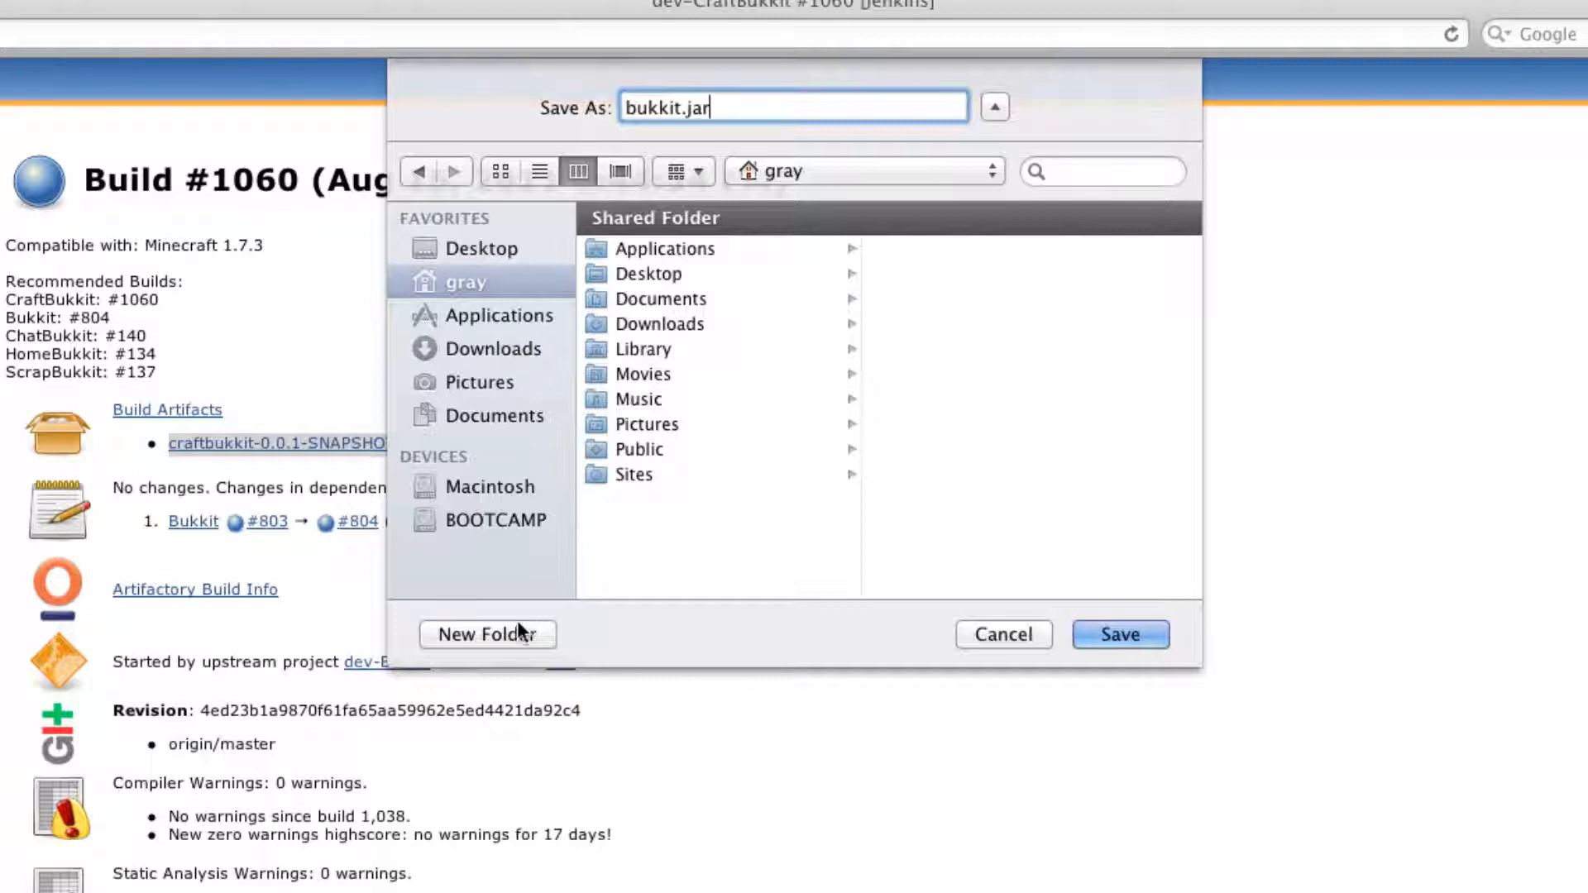
pyautogui.moveTo(640, 792)
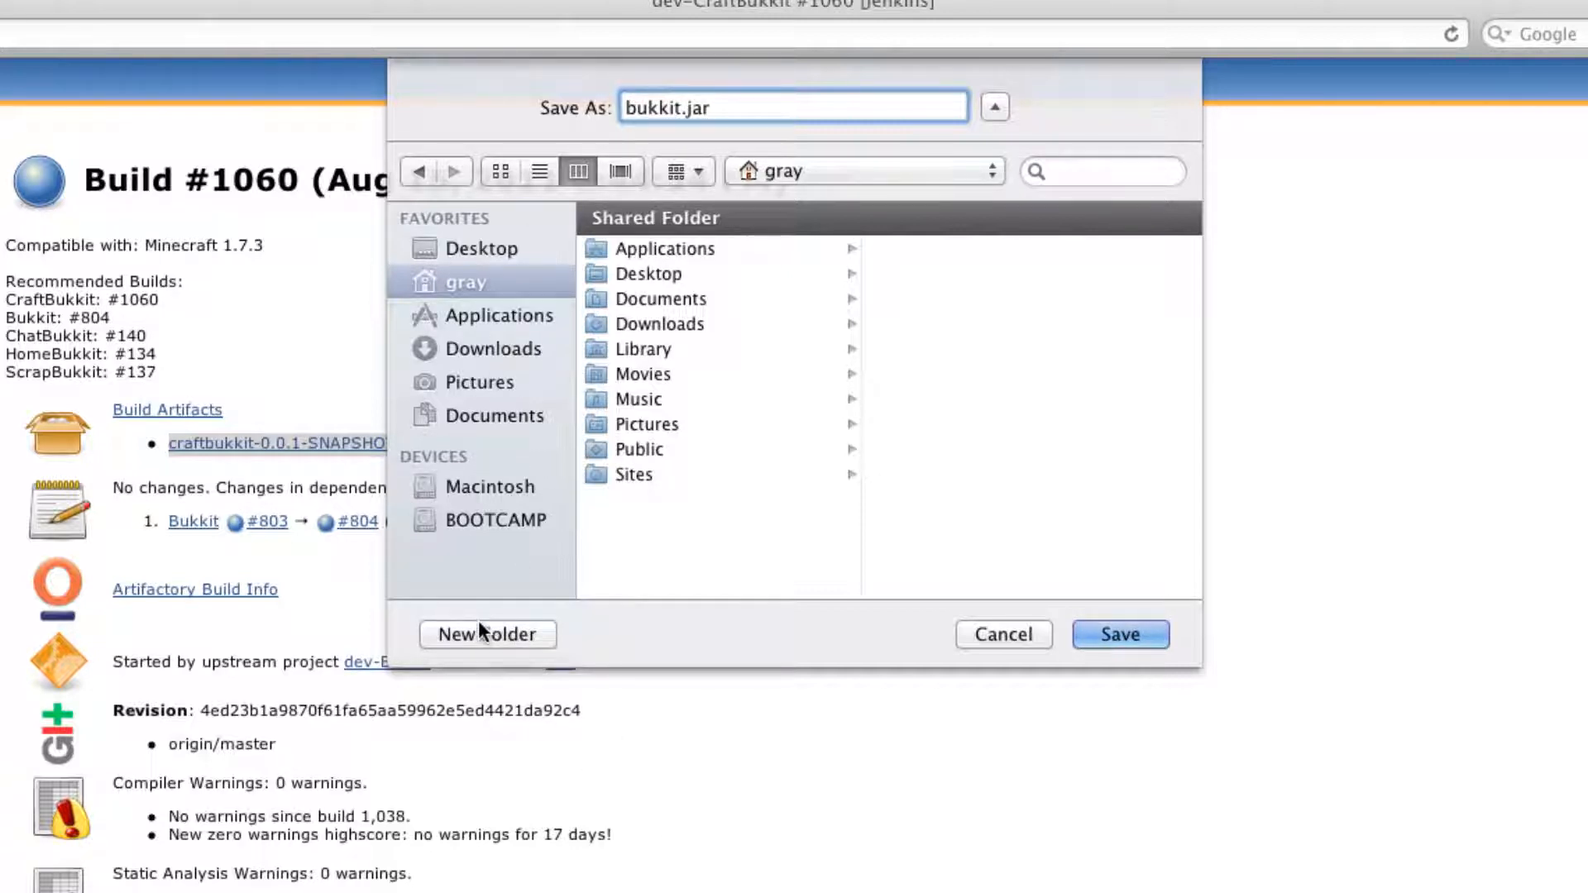
pyautogui.click(486, 634)
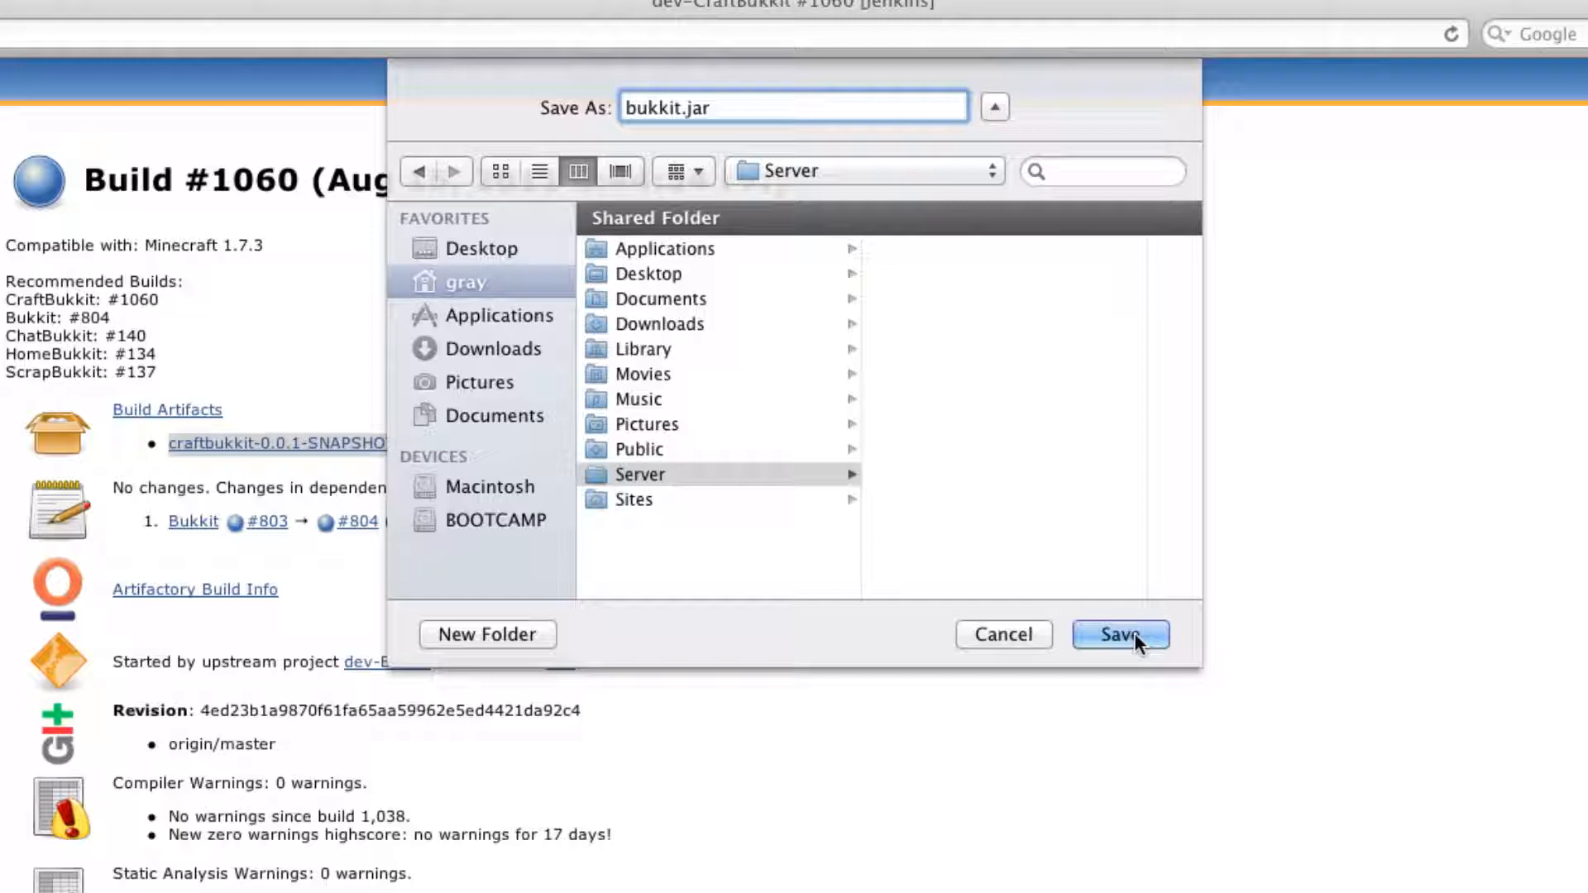
pyautogui.click(1120, 633)
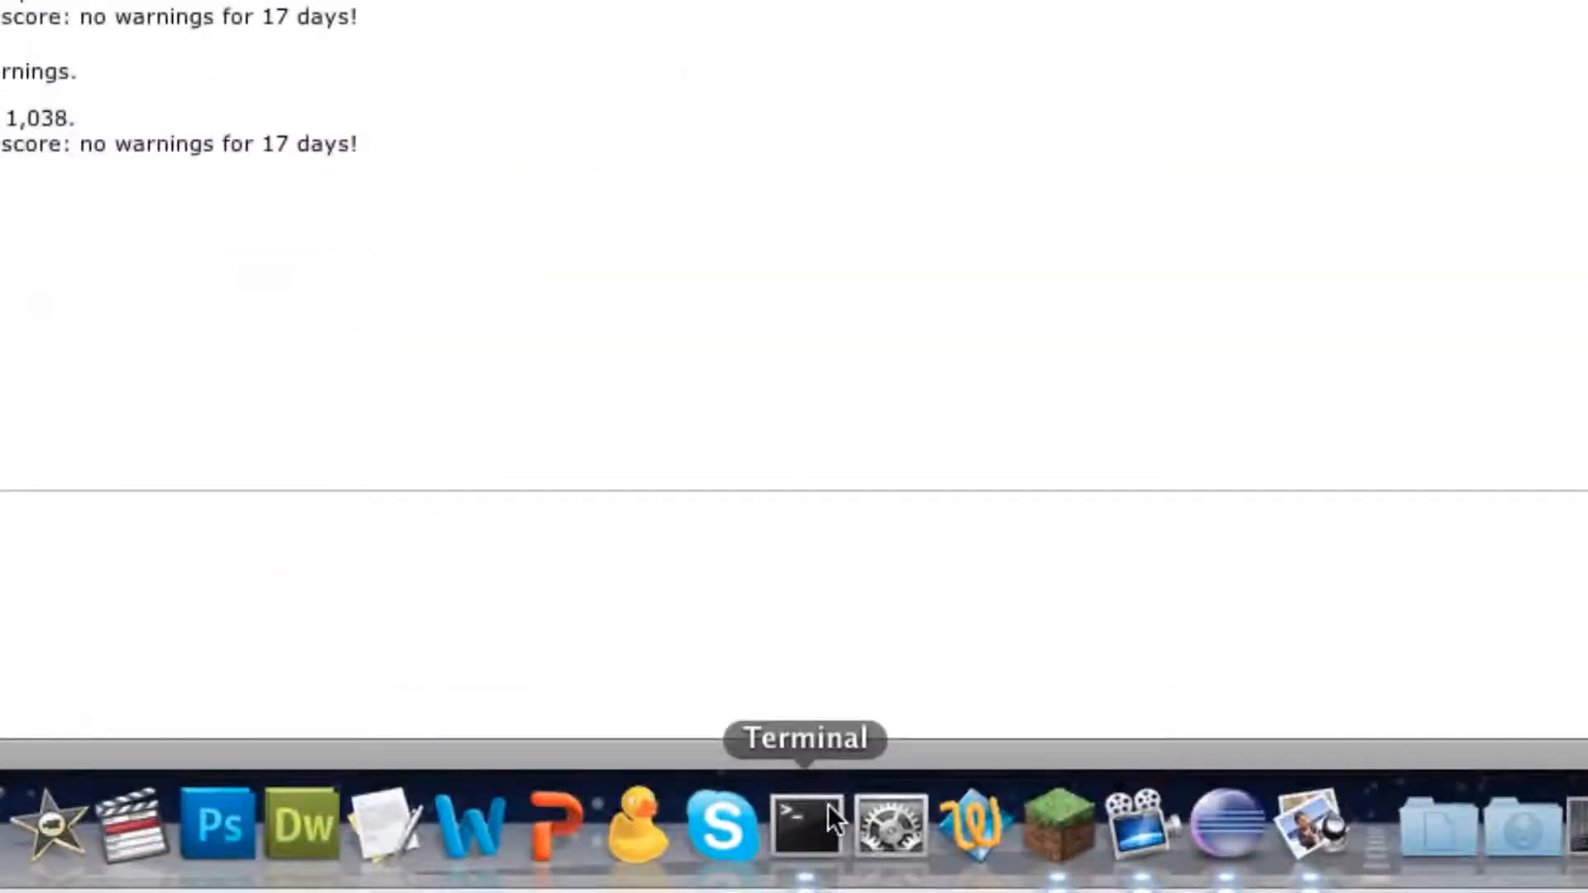
# Launch a Terminal shell and change directory into the Server folder with cd Server
pyautogui.click(804, 825)
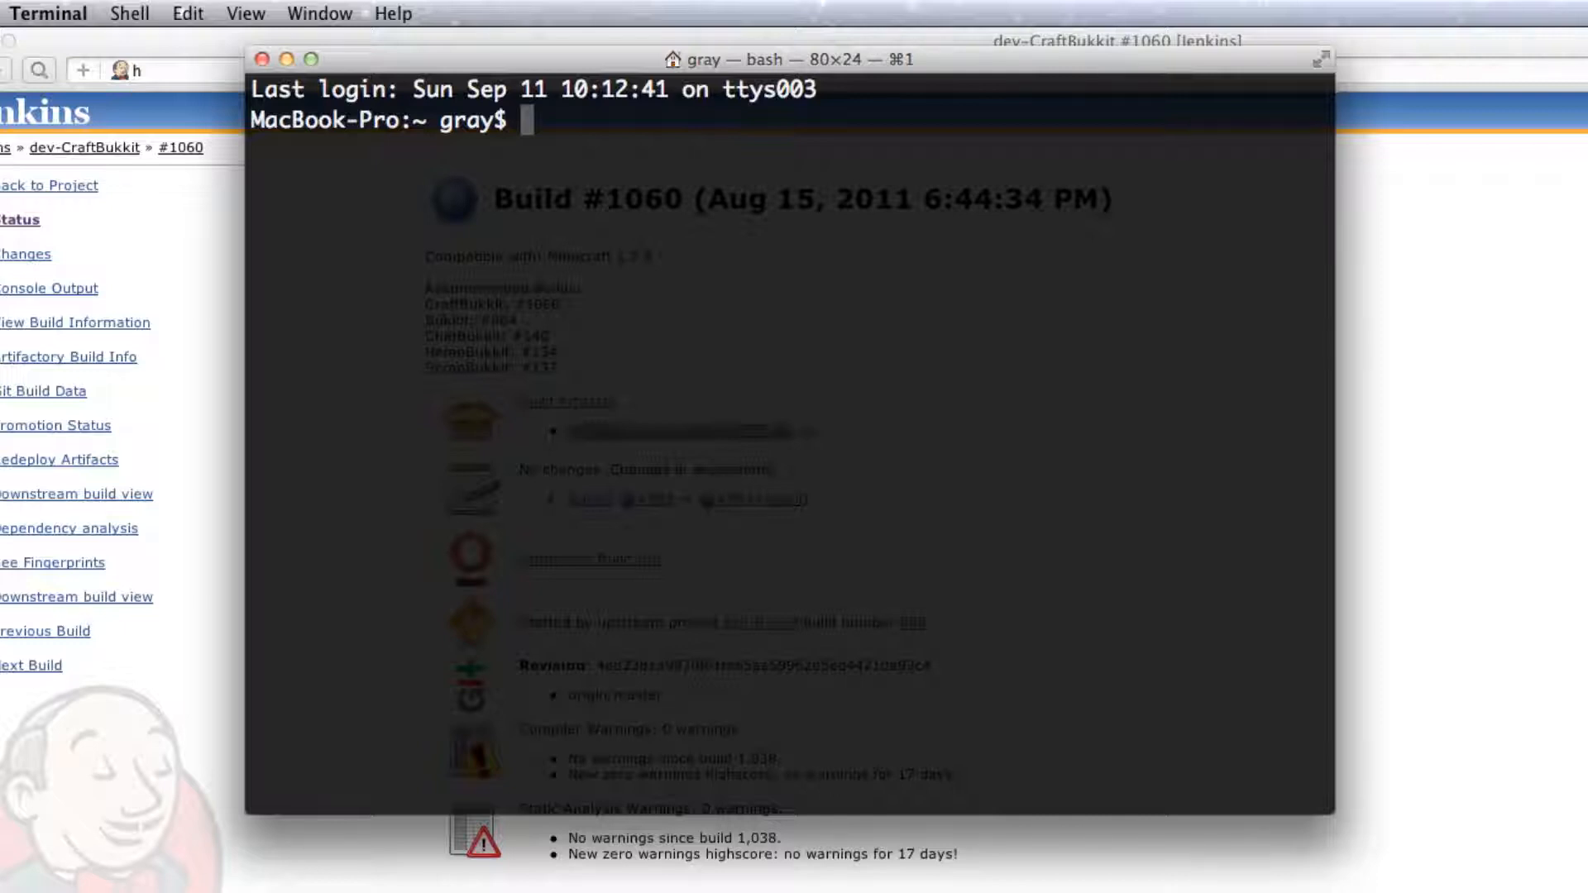
pyautogui.write('cd')
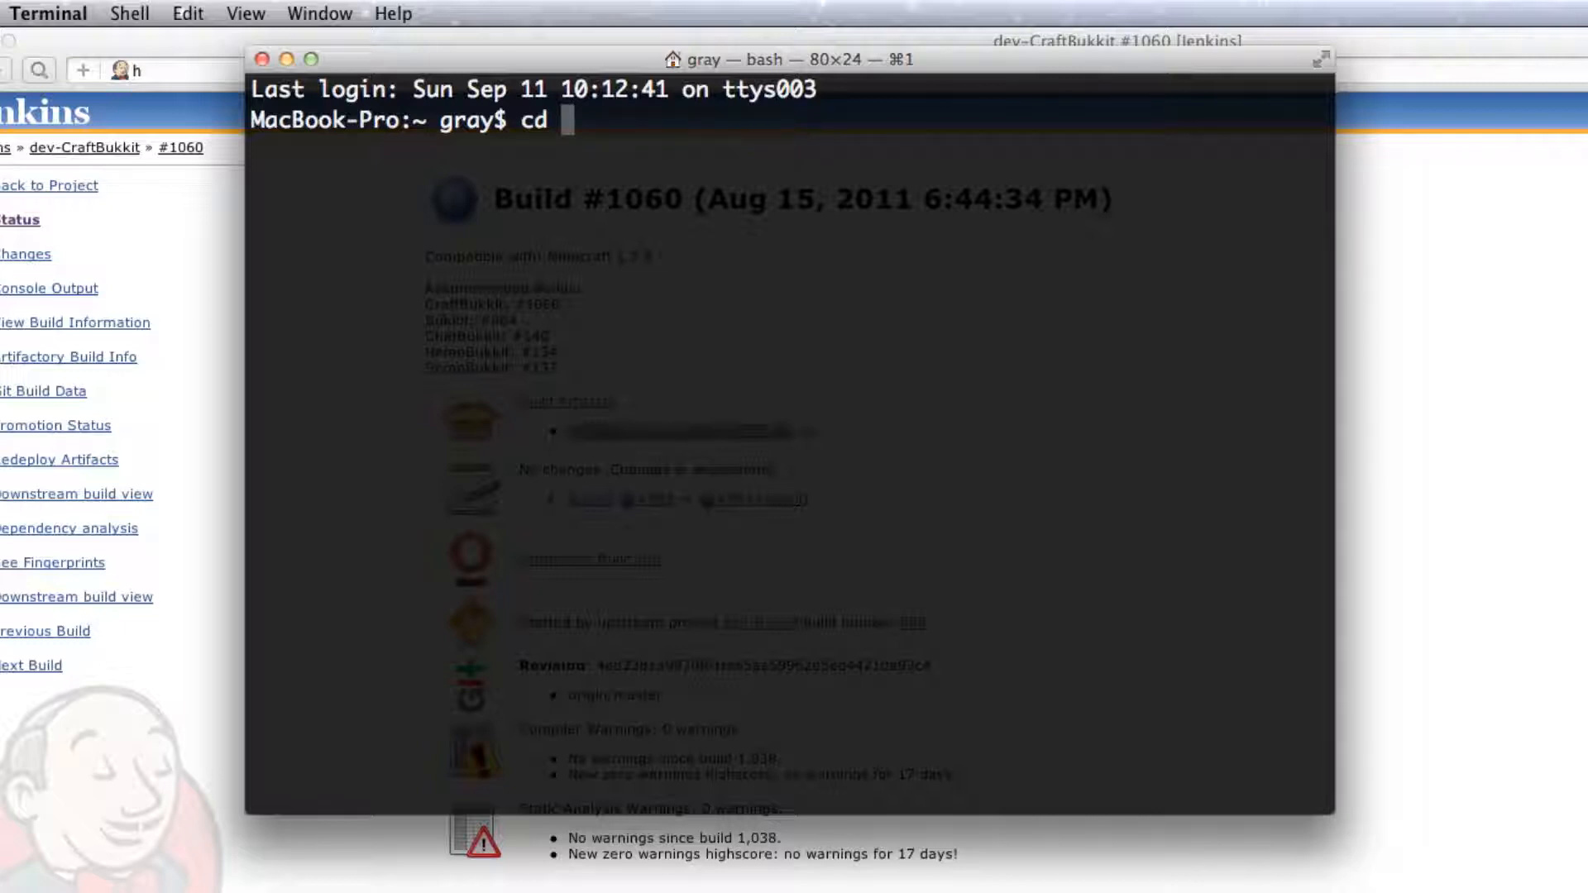
pyautogui.write('Se')
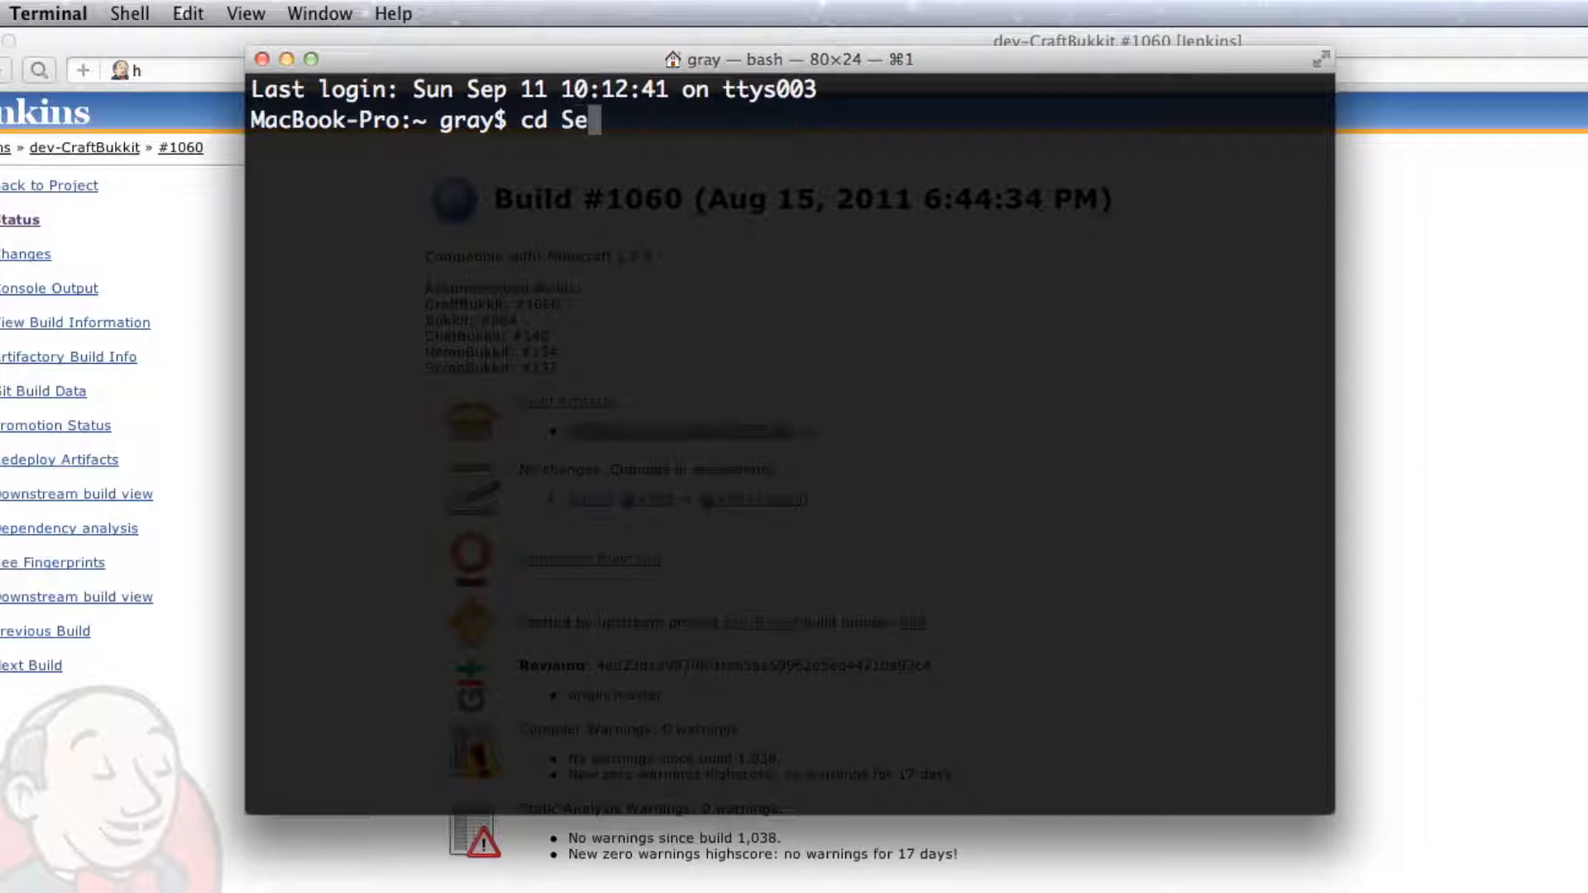
pyautogui.write('rver')
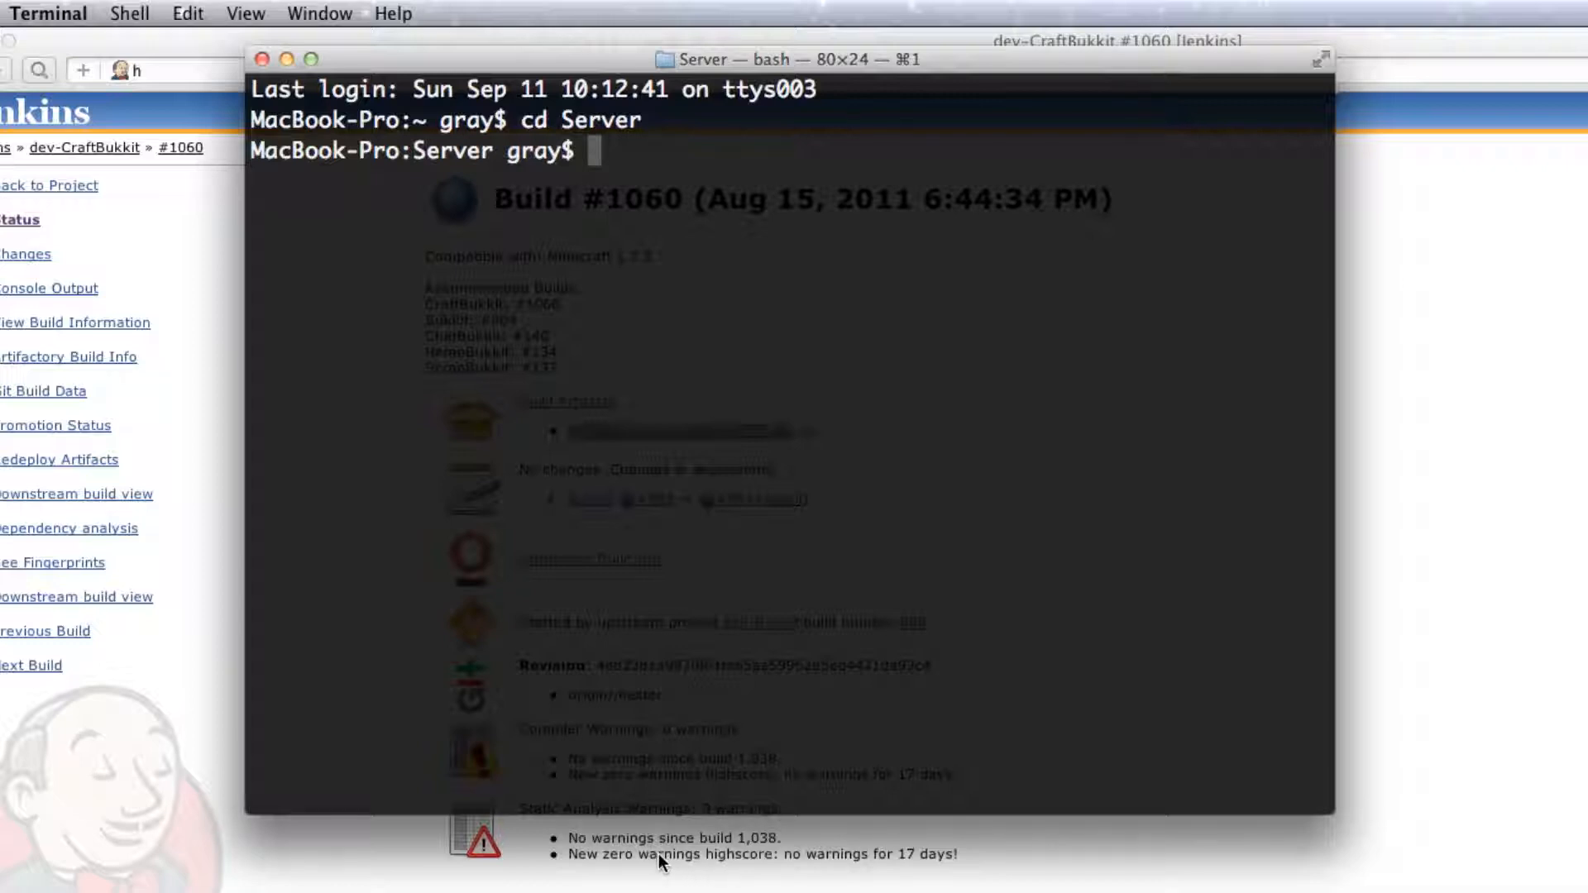
pyautogui.moveTo(633, 873)
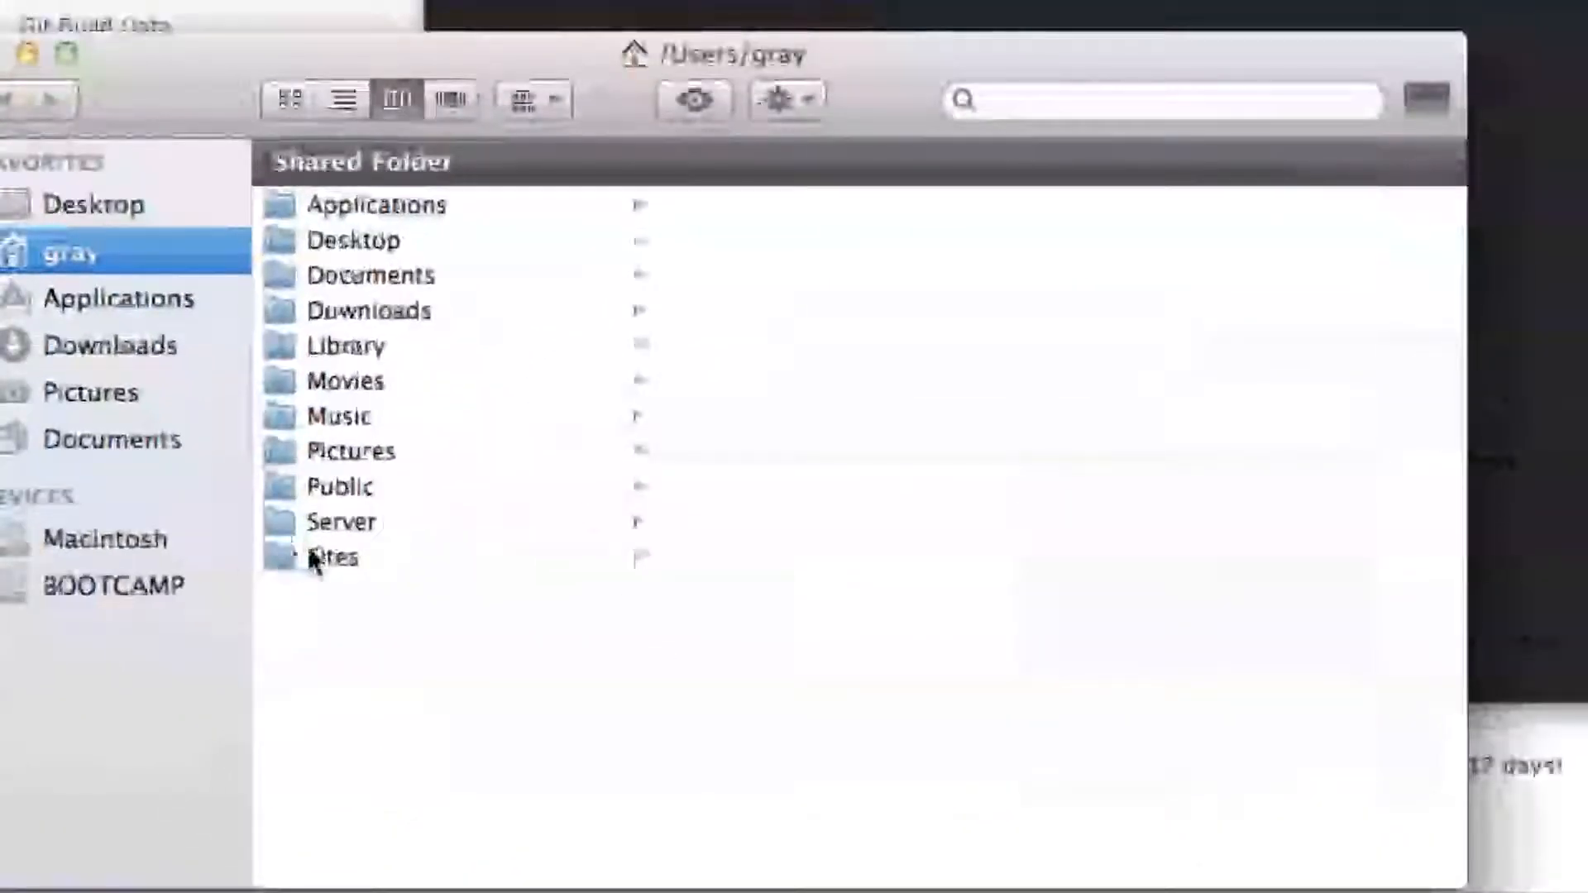
# View the Server folder and review Finder's Advanced and Labels preferences for showing filename extensions
pyautogui.click(341, 521)
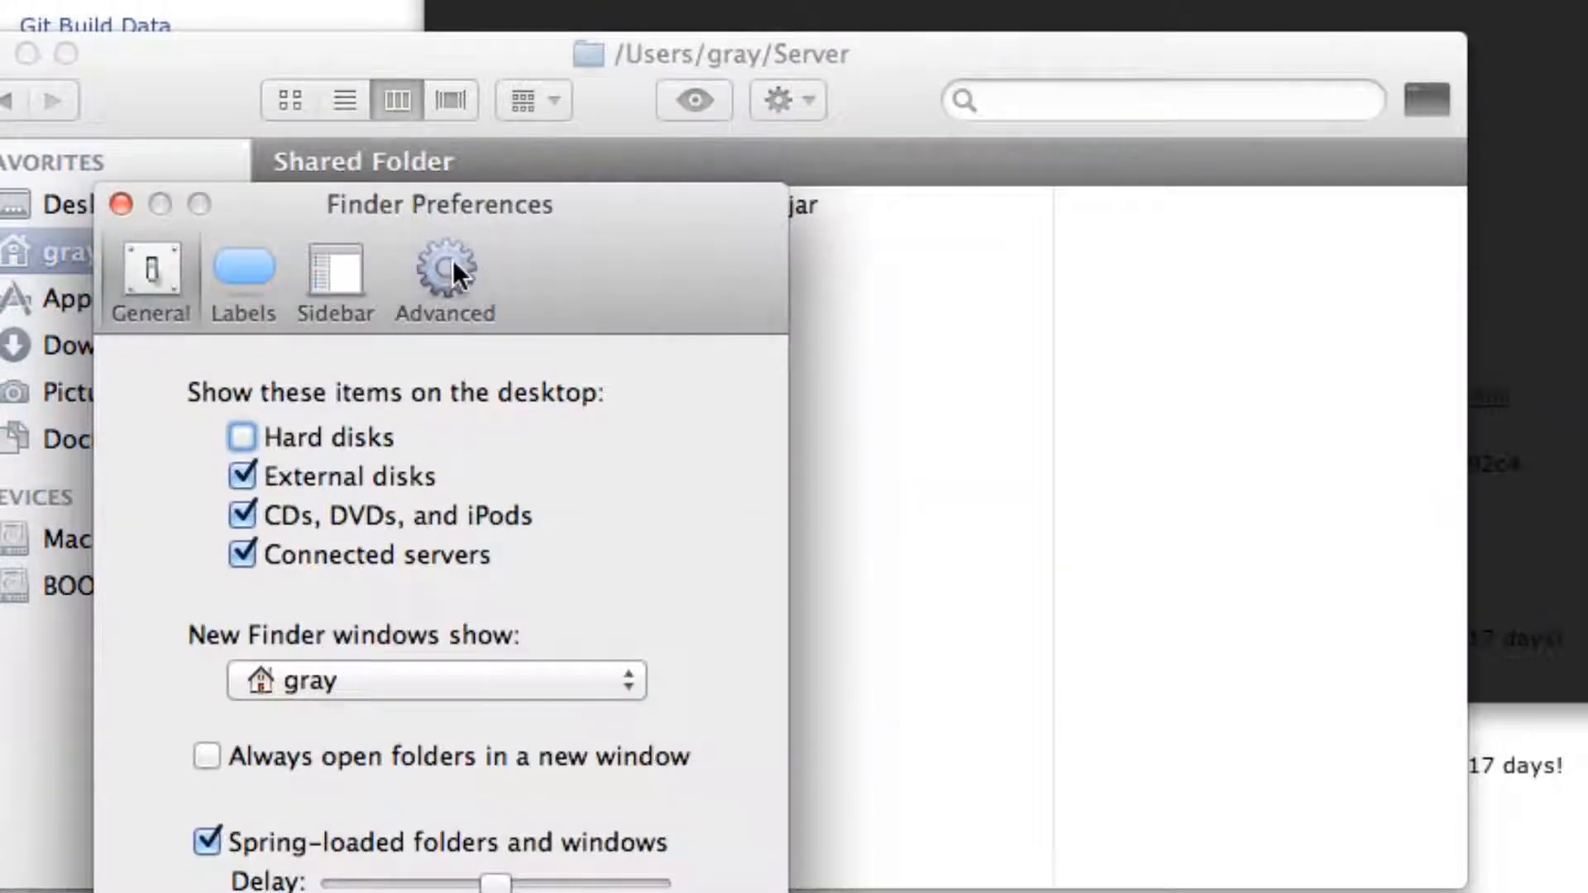
pyautogui.click(443, 273)
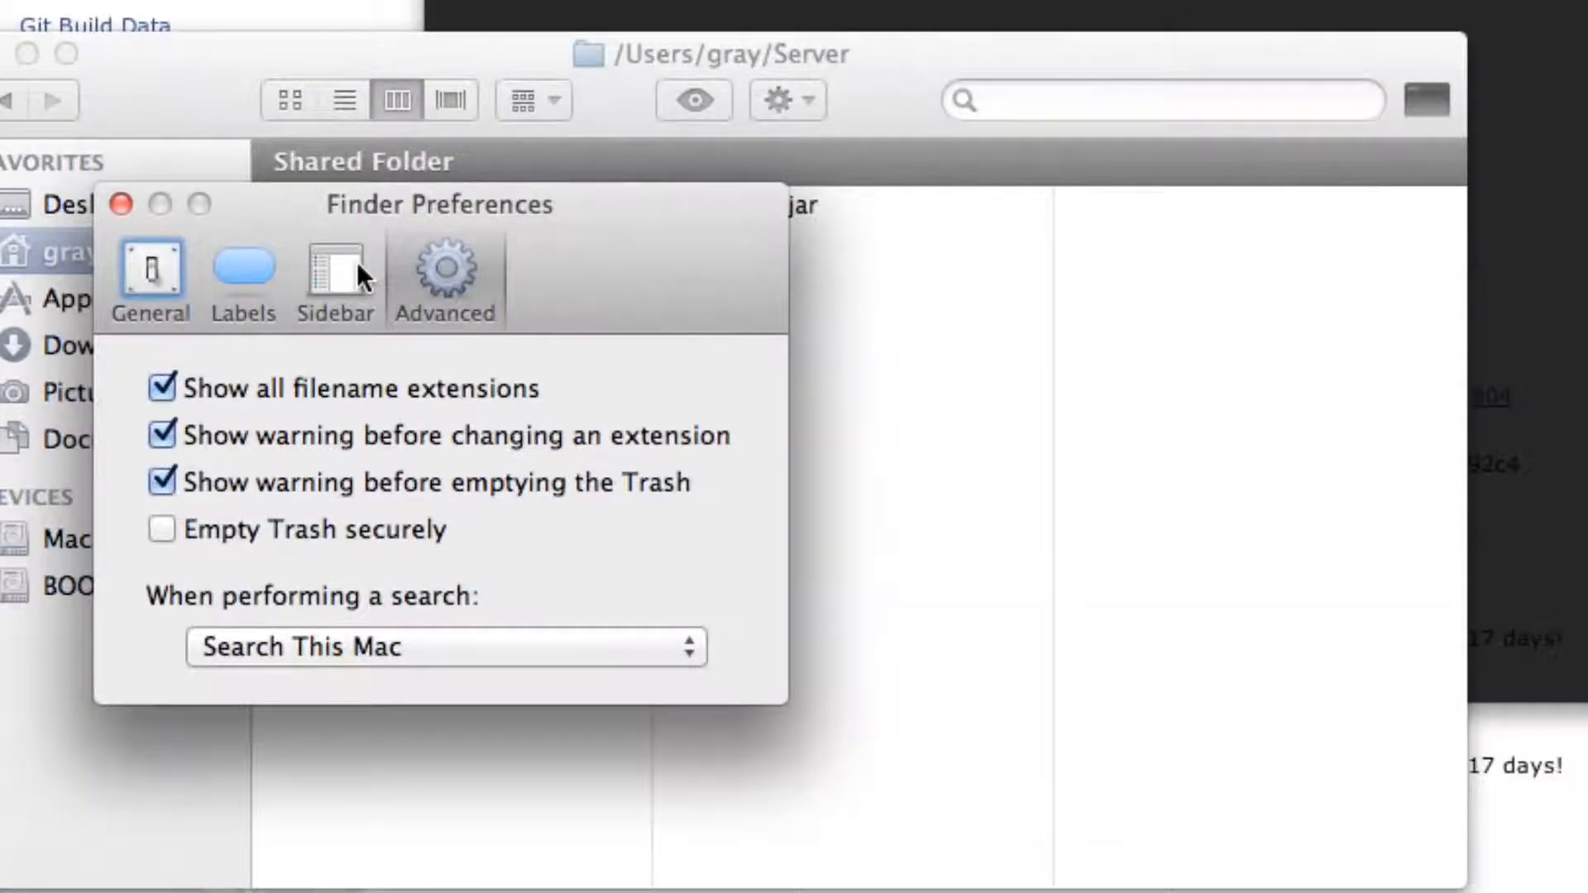
pyautogui.click(242, 278)
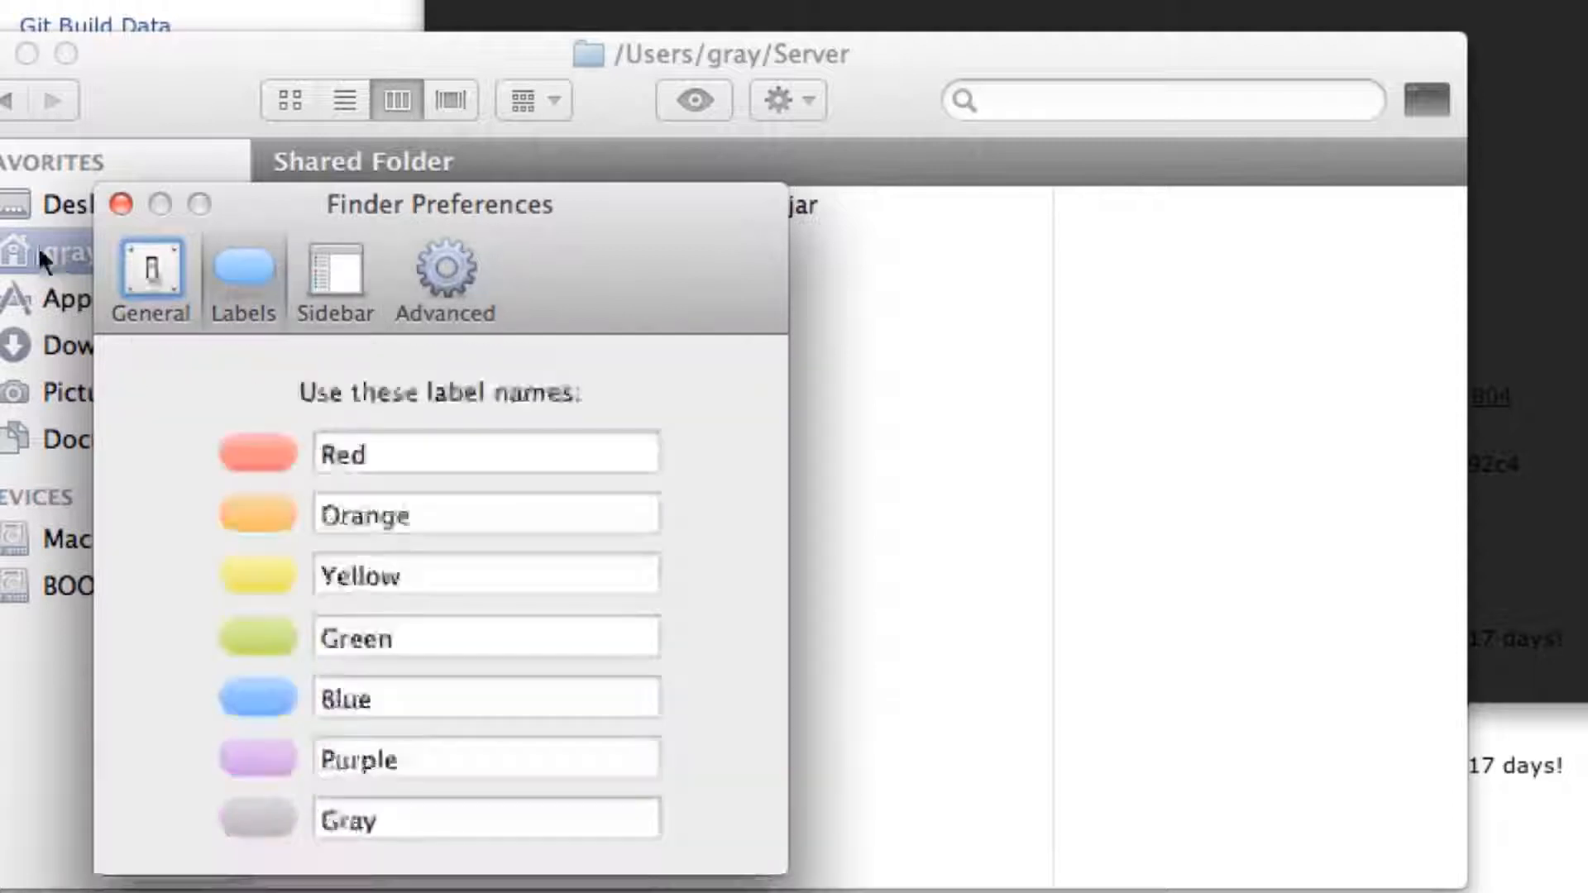
pyautogui.click(119, 204)
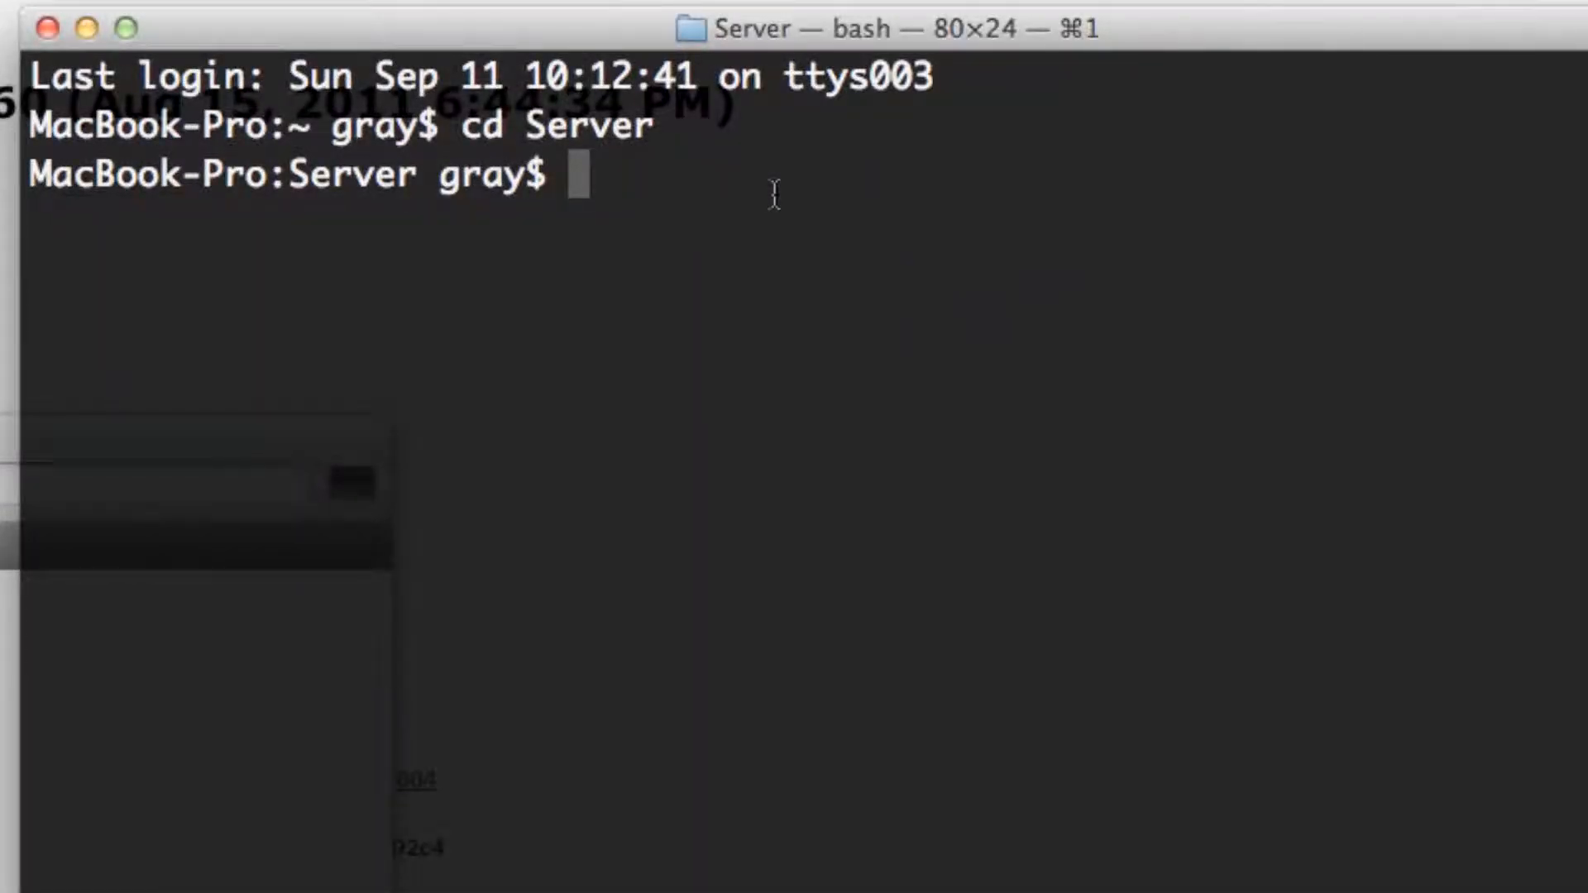
# Run java -Xmx500M -Xms500M -jar bukkit.jar to start the CraftBukkit server with 500 MB memory
pyautogui.write('java -Xm')
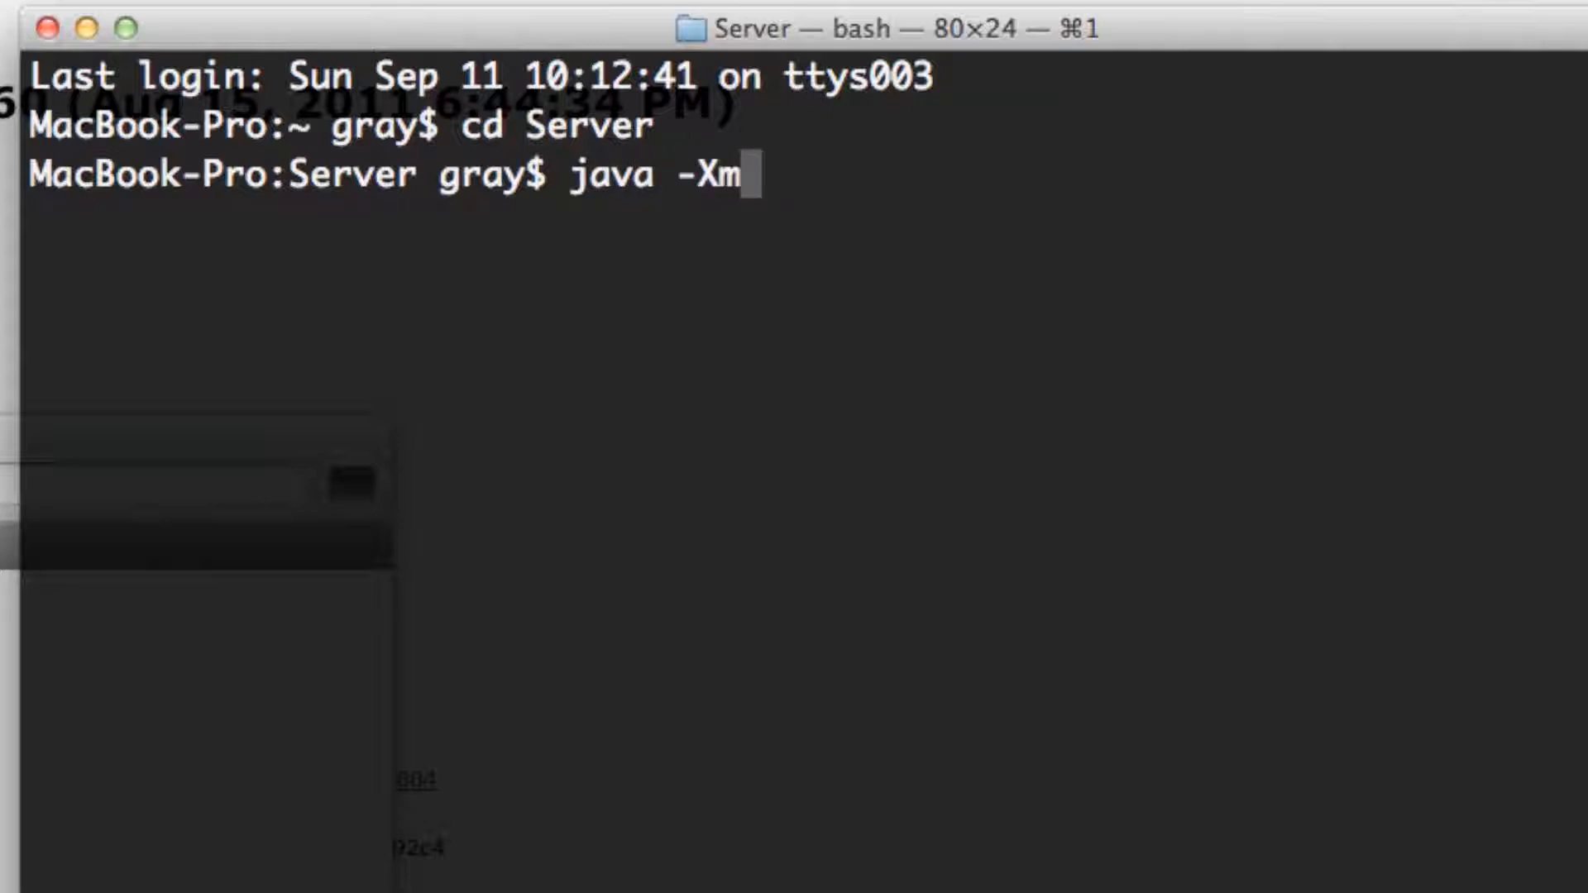
pyautogui.write('x500')
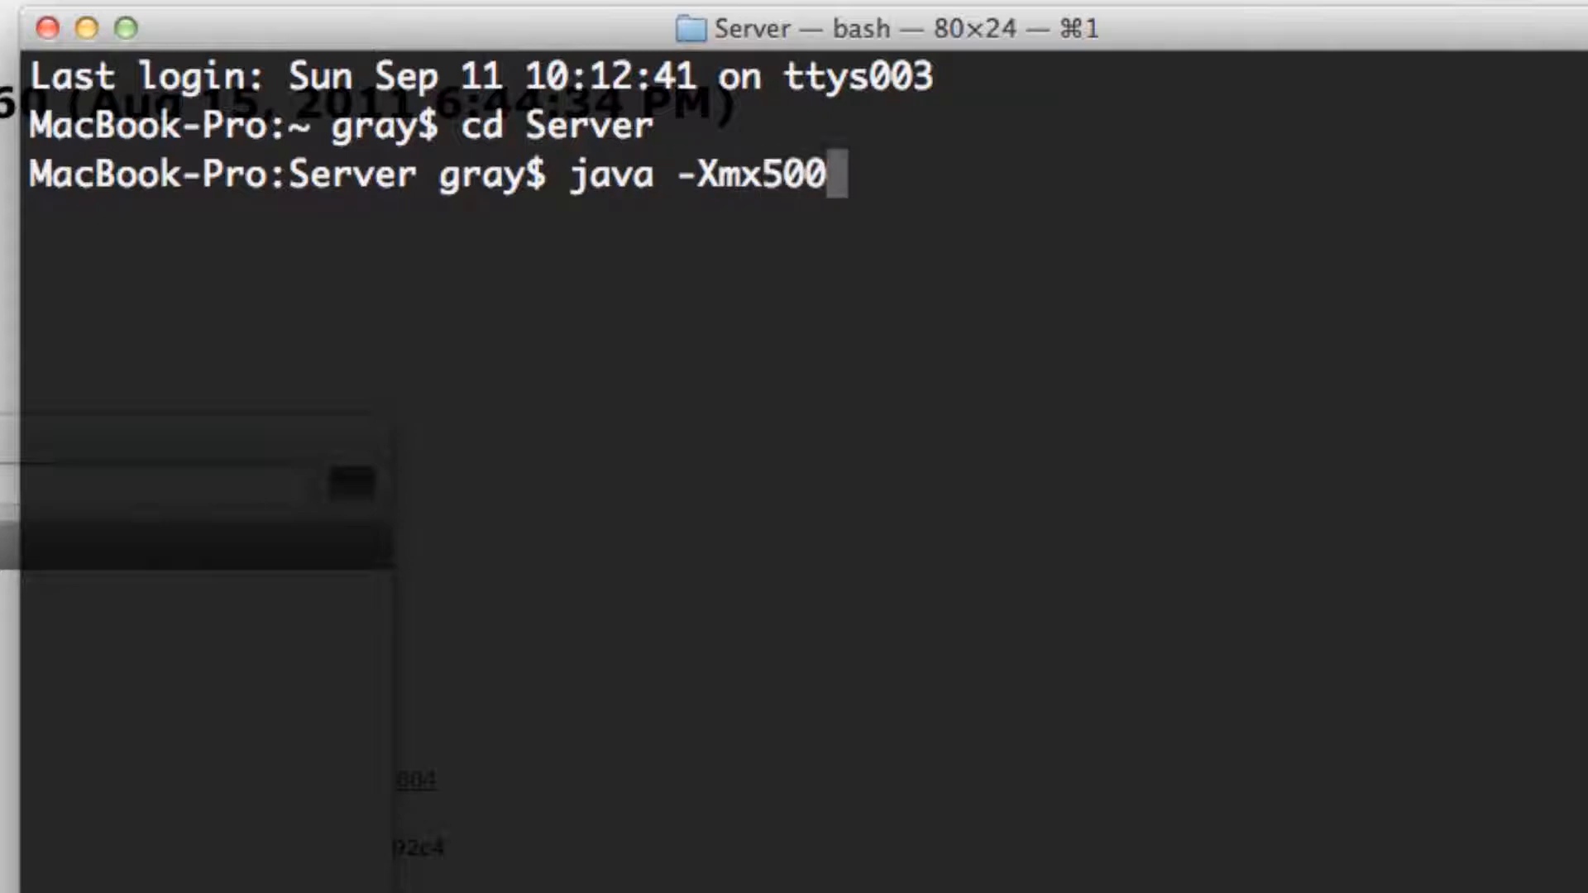
pyautogui.write('M -')
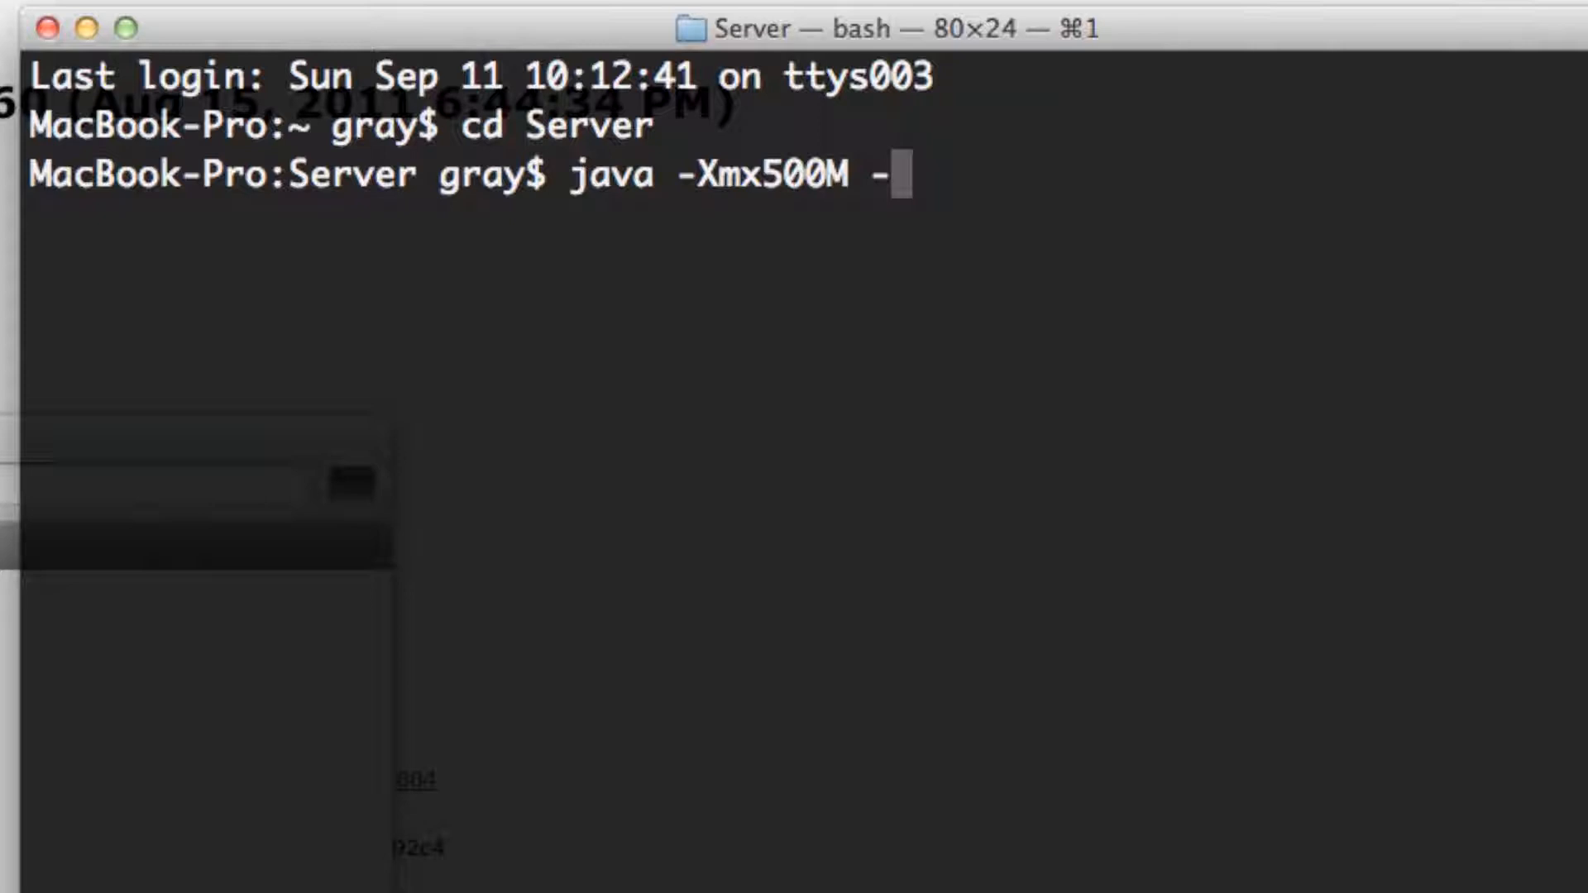
pyautogui.write('Xms500M')
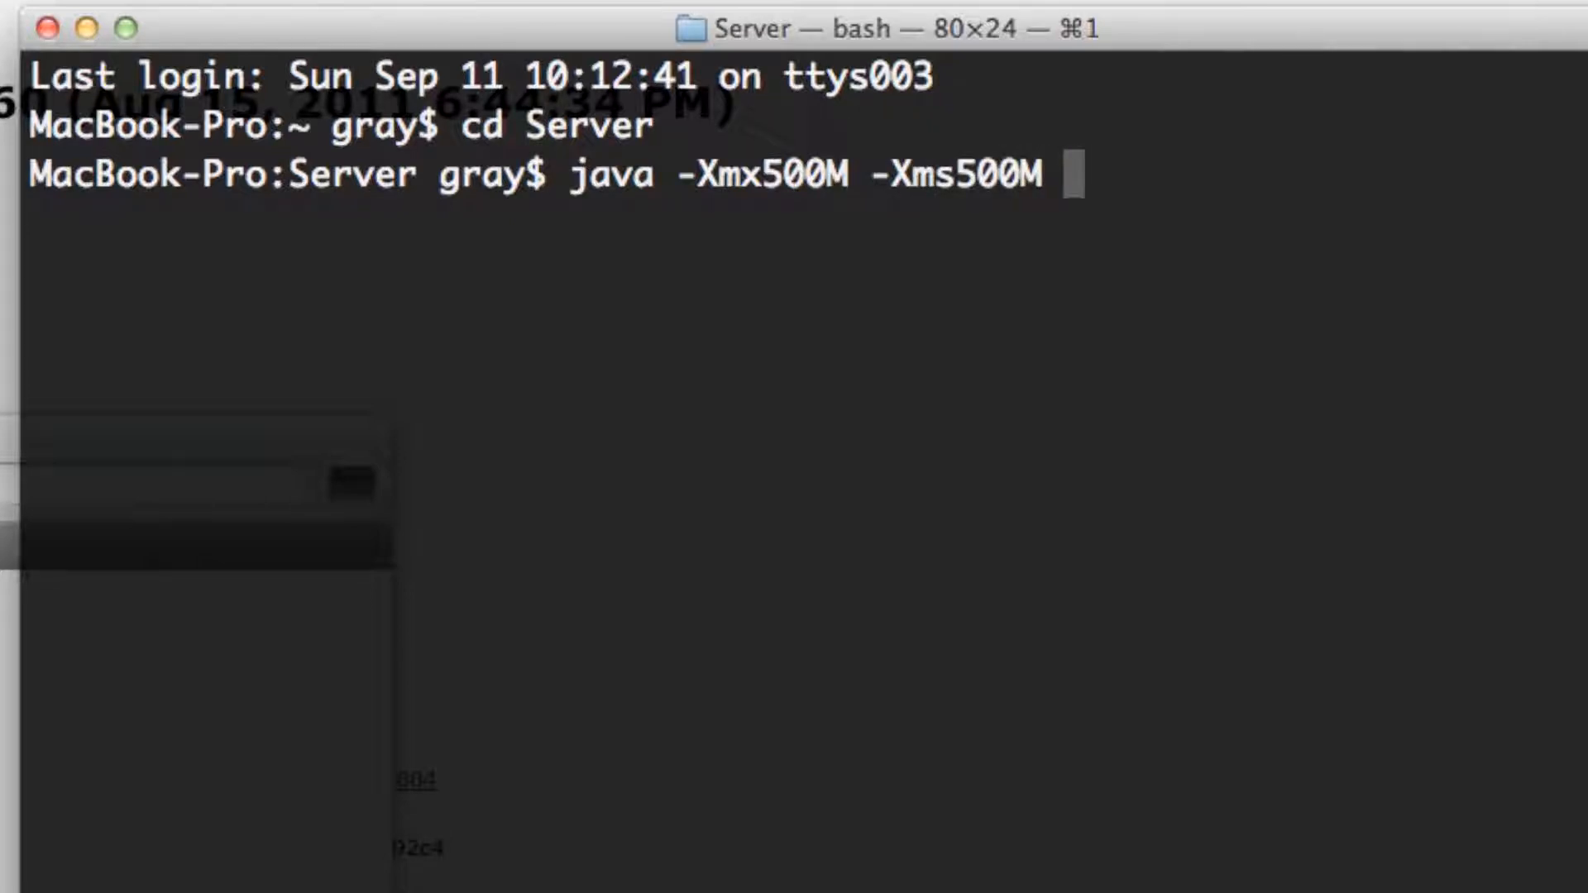
pyautogui.write('-jar')
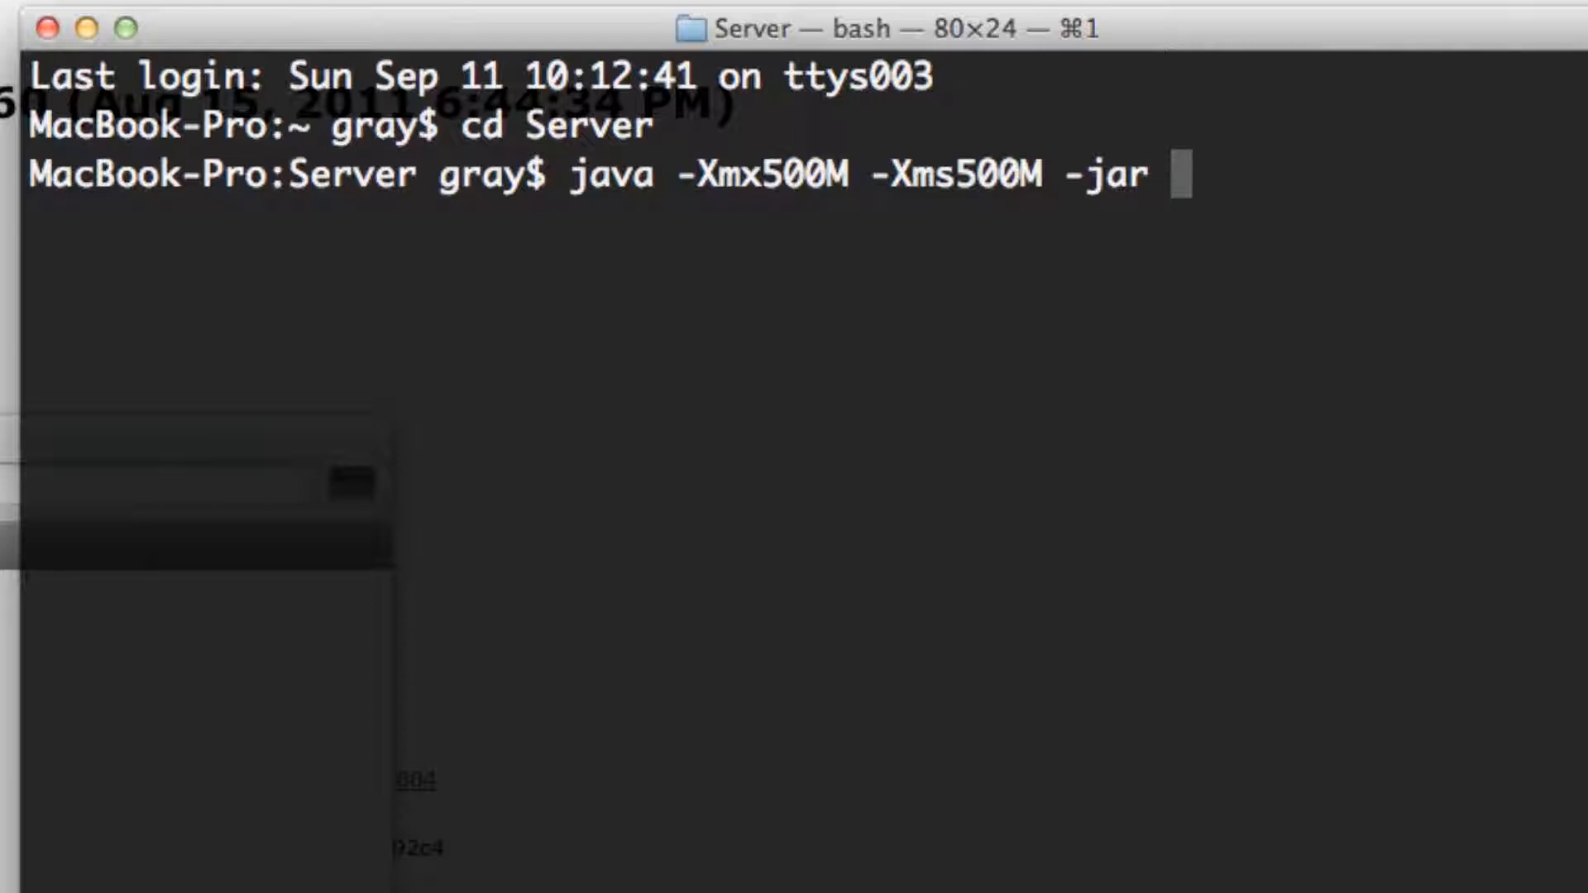
pyautogui.write('bukkit.jar')
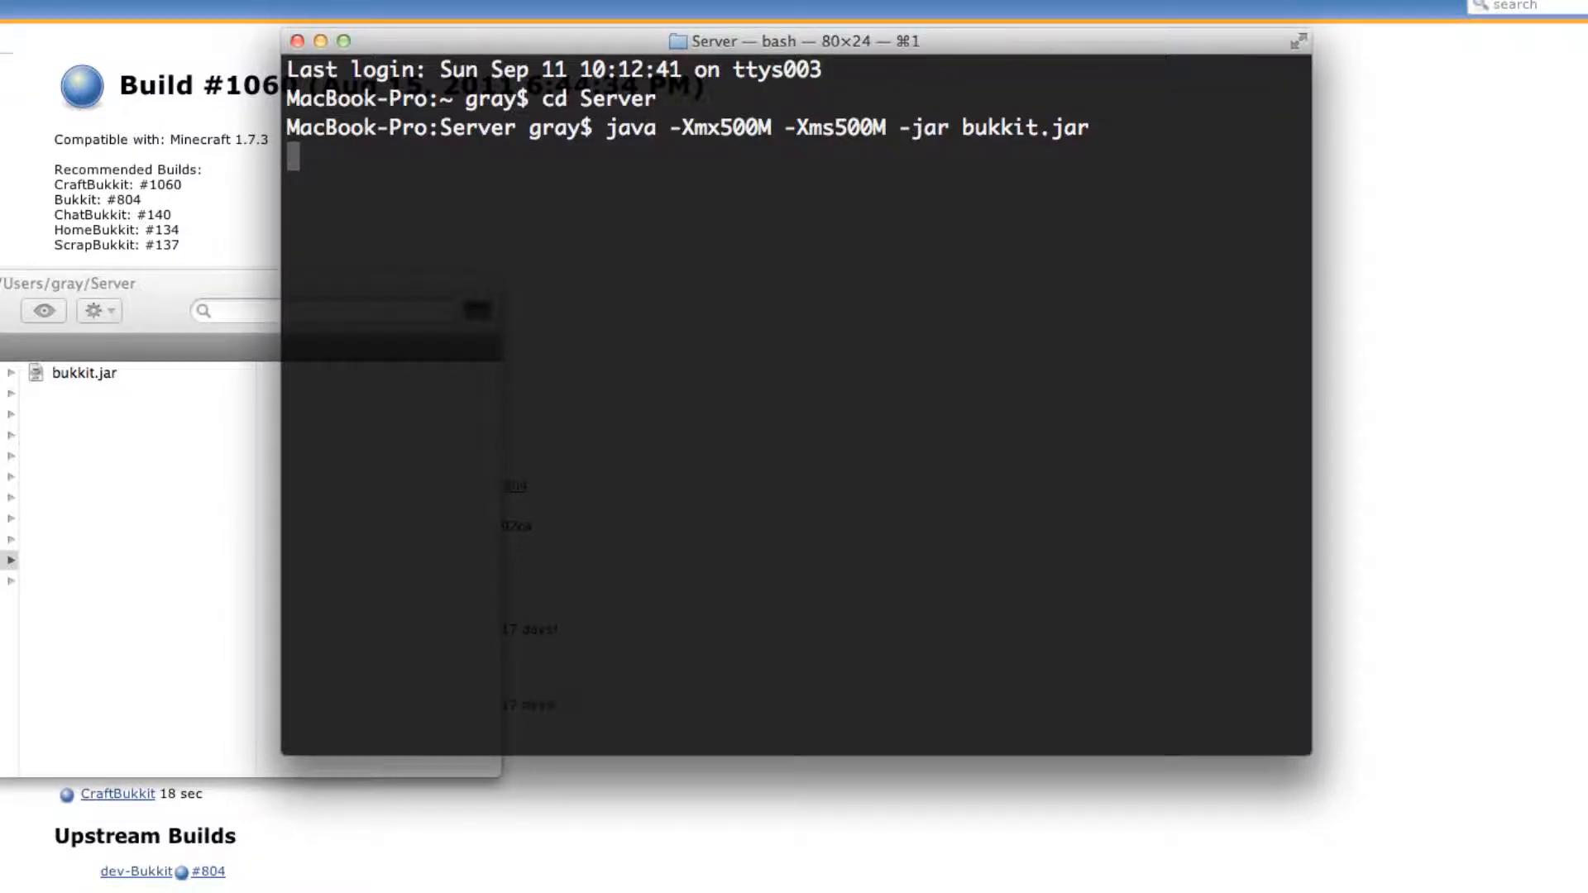
pyautogui.press('Return')
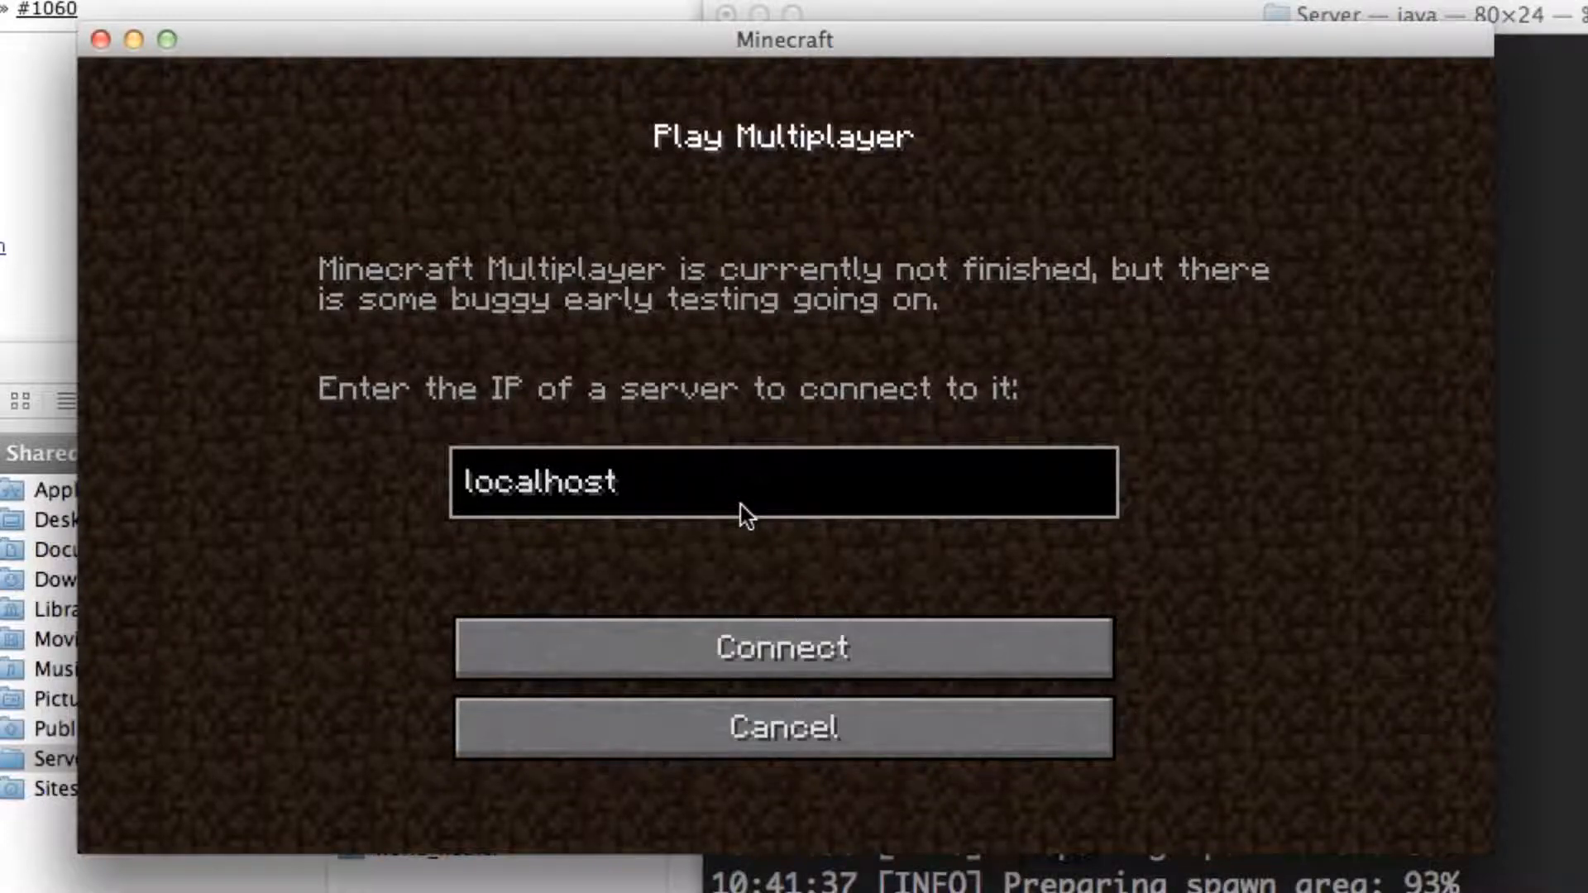
pyautogui.moveTo(782, 647)
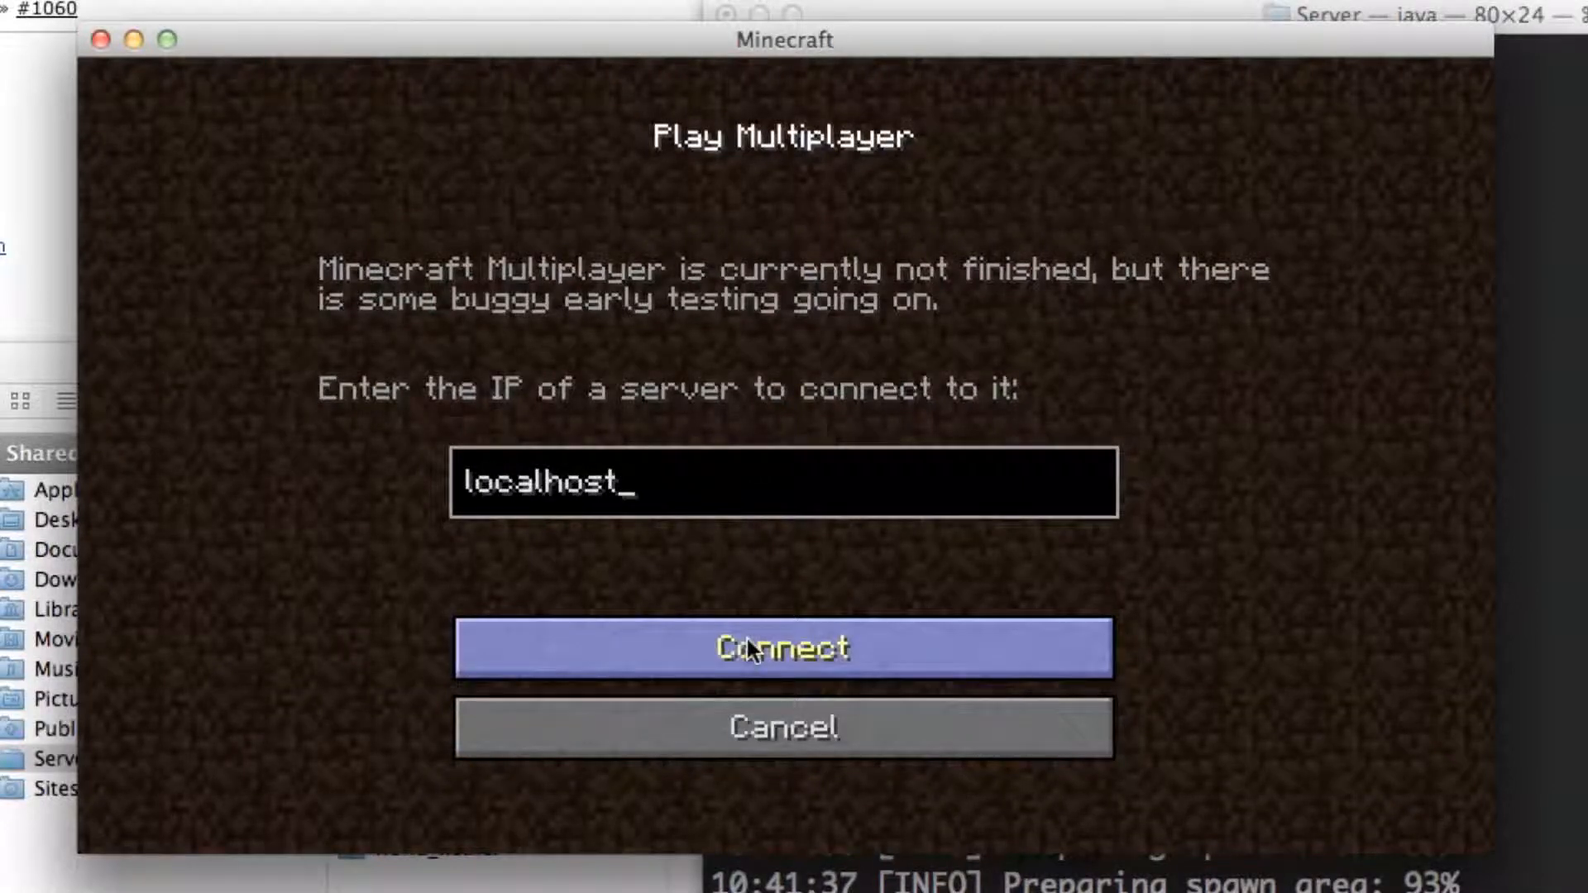
# Connect to the localhost server from the Play Multiplayer screen
pyautogui.click(782, 647)
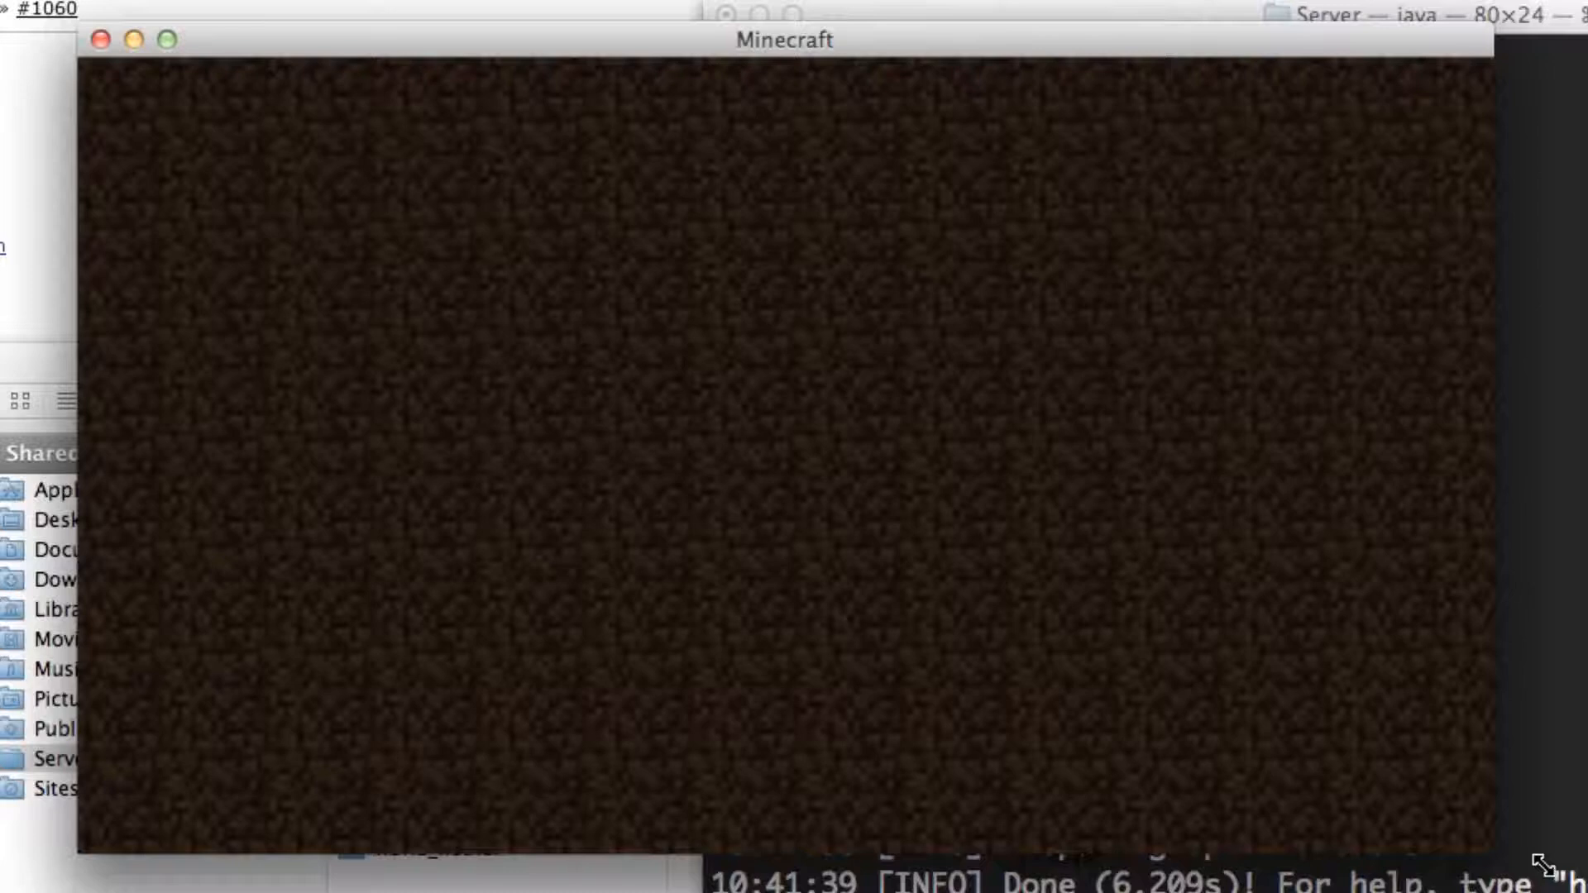